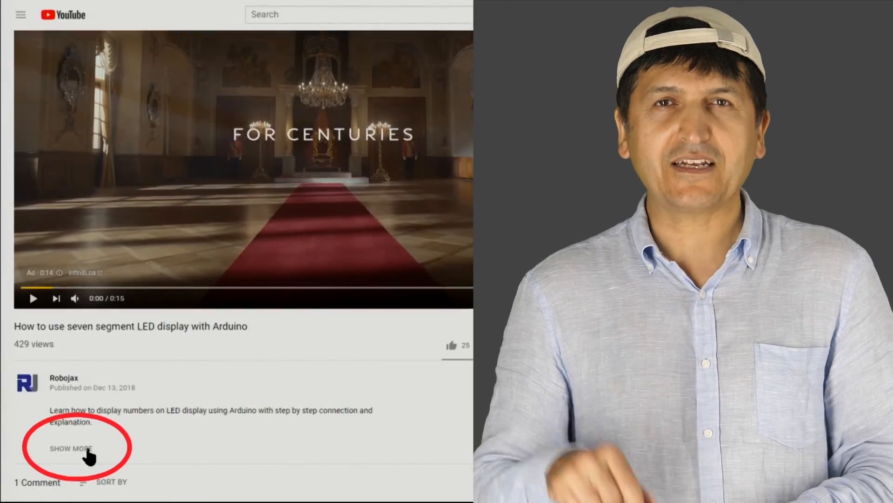
# Step: Scroll the LM6206N3 datasheet to the Ordering Information table with the 3.3V 662K marking
pyautogui.click(71, 448)
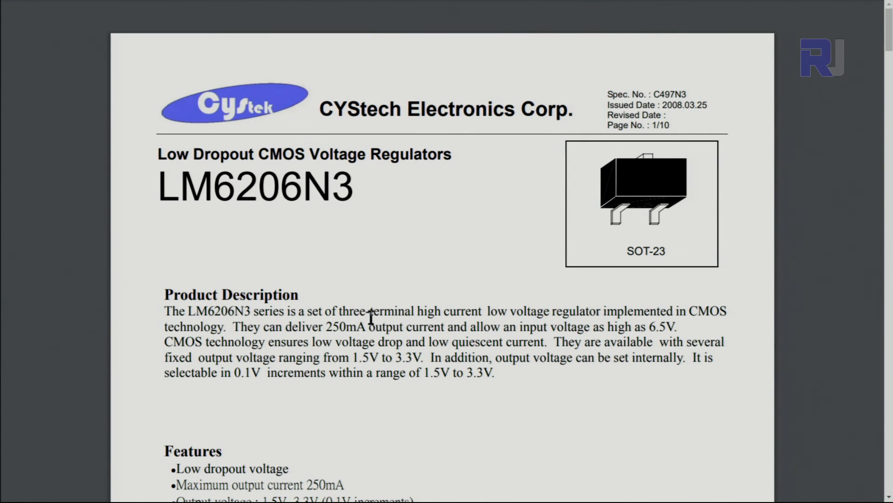
pyautogui.doubleClick(336, 327)
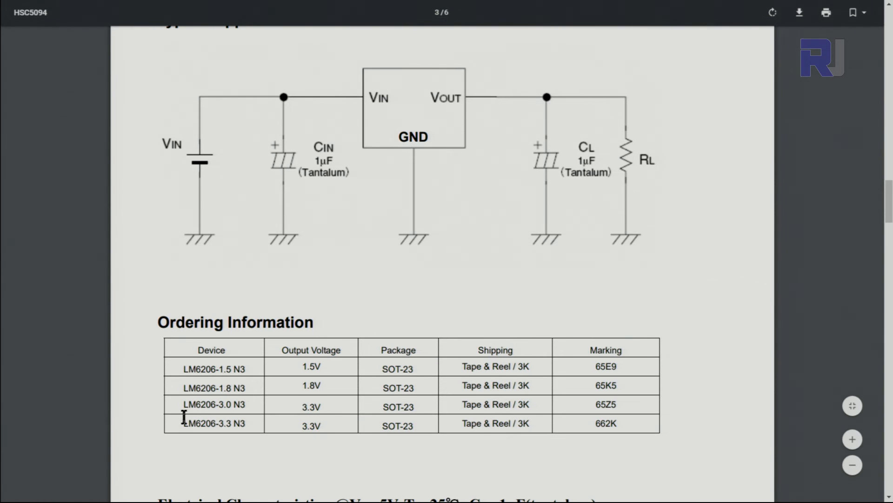
pyautogui.moveTo(562, 409)
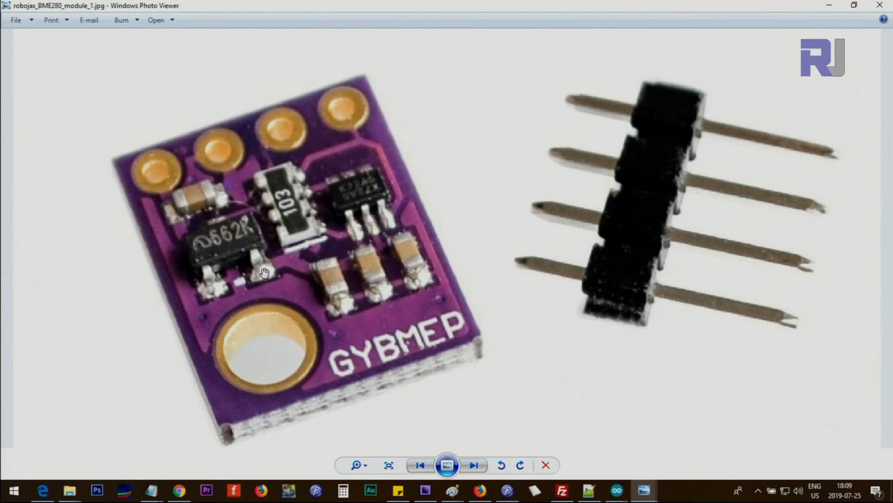
pyautogui.moveTo(201, 288)
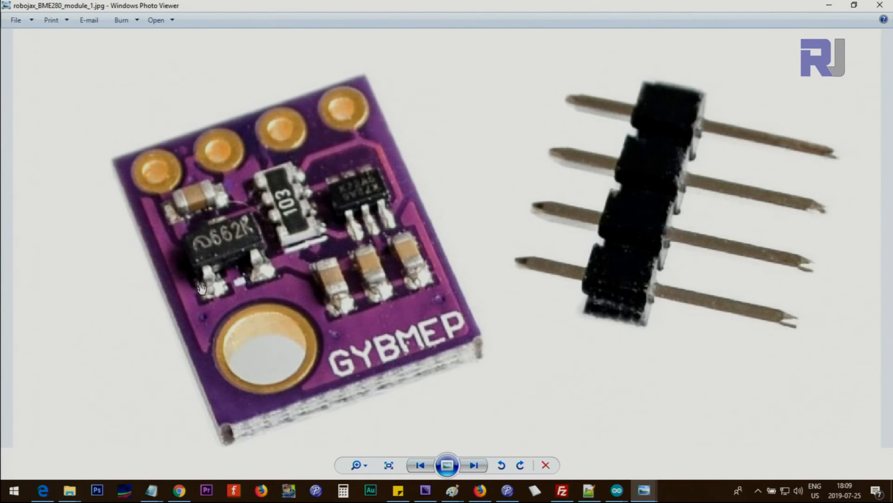
pyautogui.moveTo(211, 220)
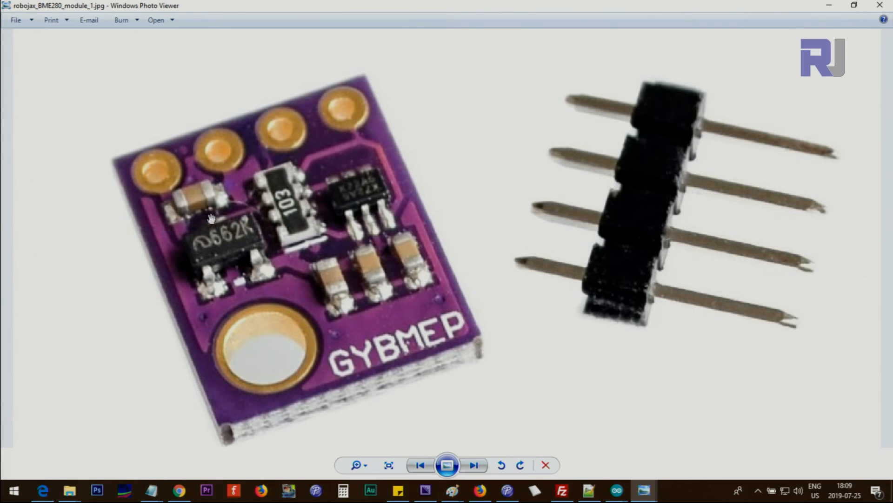
pyautogui.moveTo(282, 276)
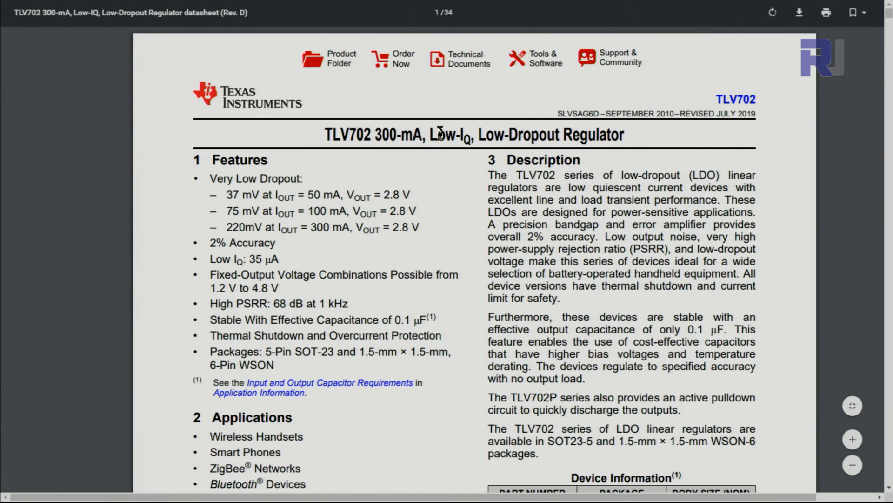
# Step: Highlight key feature phrases on the BME280 datasheet page, including the operating range text
pyautogui.moveTo(479, 134); pyautogui.dragTo(625, 134)
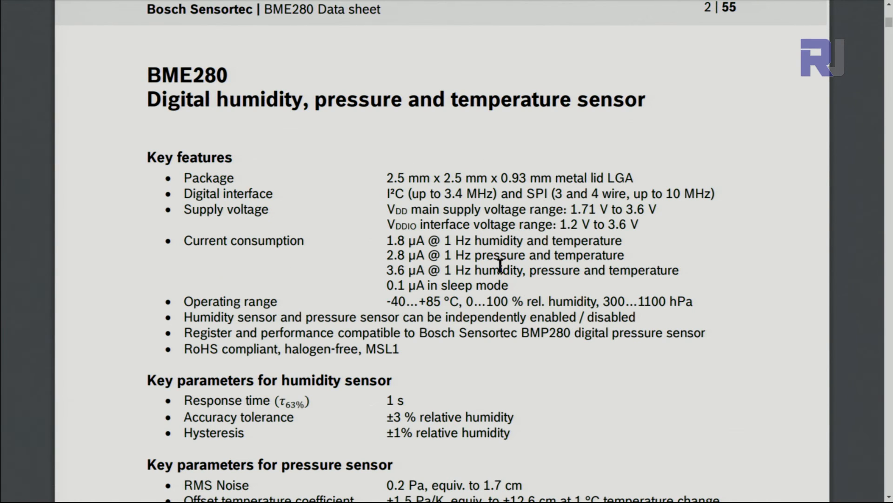
pyautogui.moveTo(572, 209)
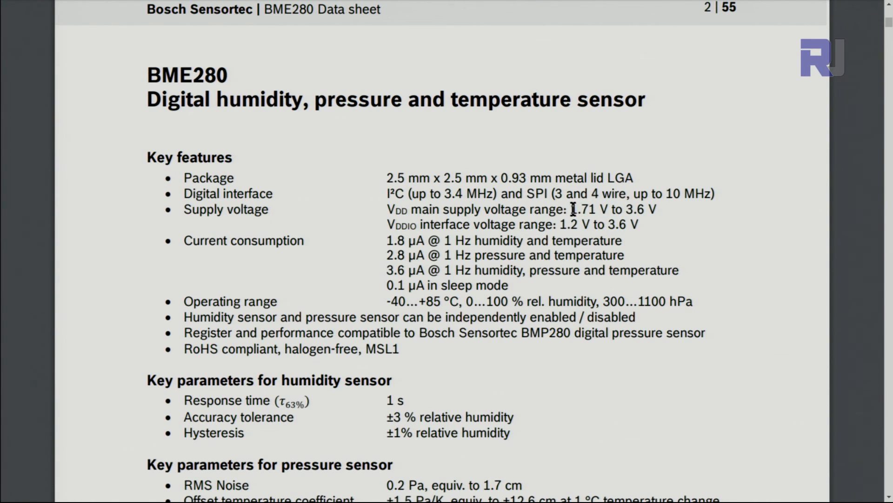
pyautogui.moveTo(569, 210); pyautogui.dragTo(621, 210)
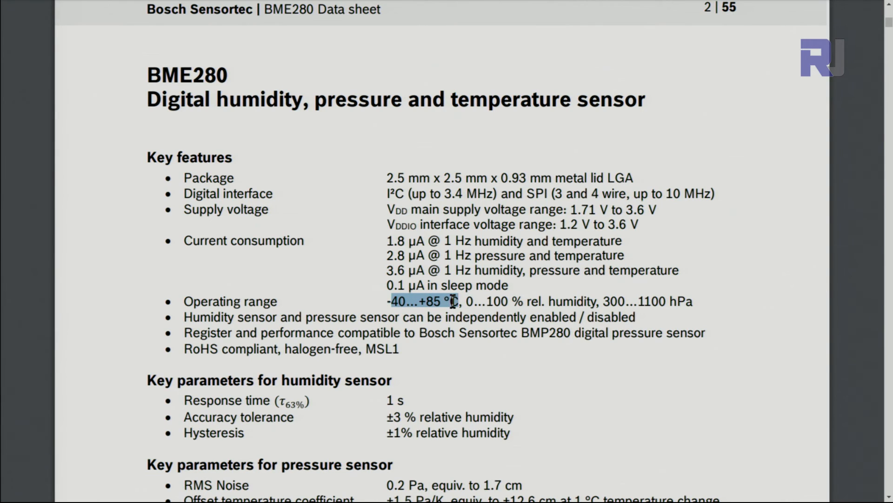
pyautogui.click(413, 300)
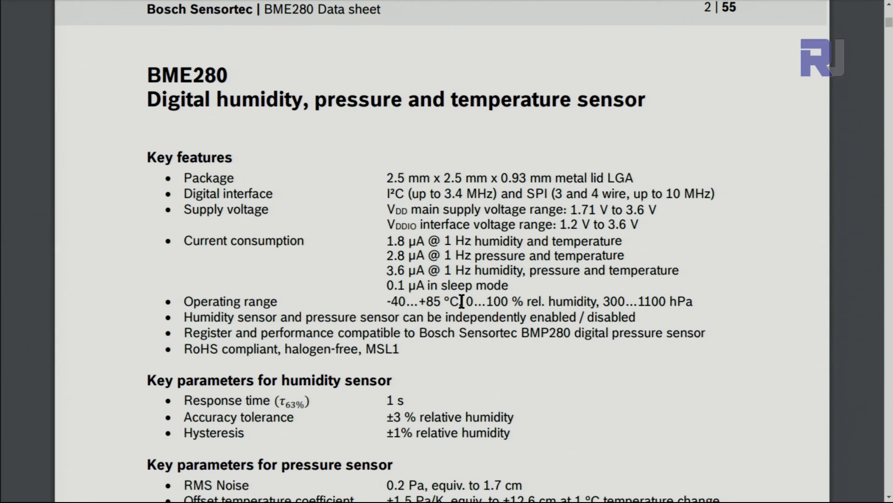
pyautogui.moveTo(464, 300); pyautogui.dragTo(523, 301)
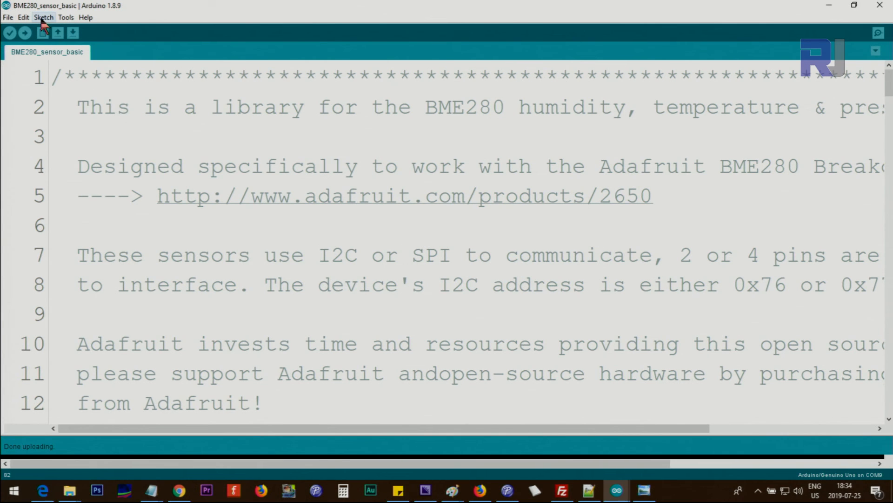
# Step: Start Add .ZIP Library from the Sketch menu, then cancel it
pyautogui.click(43, 17)
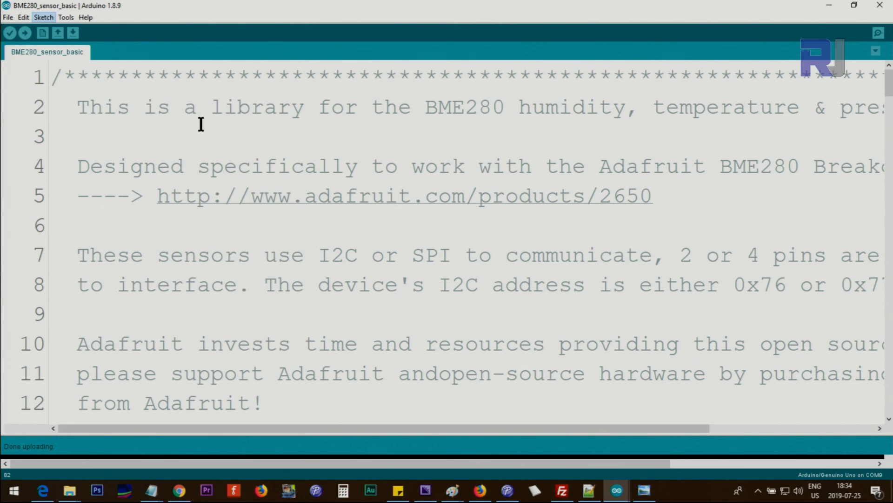
pyautogui.click(43, 17)
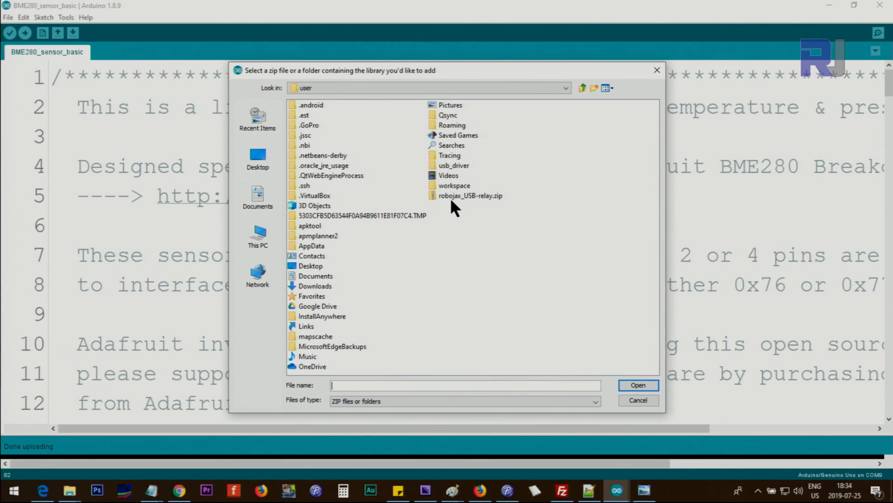
pyautogui.moveTo(464, 205)
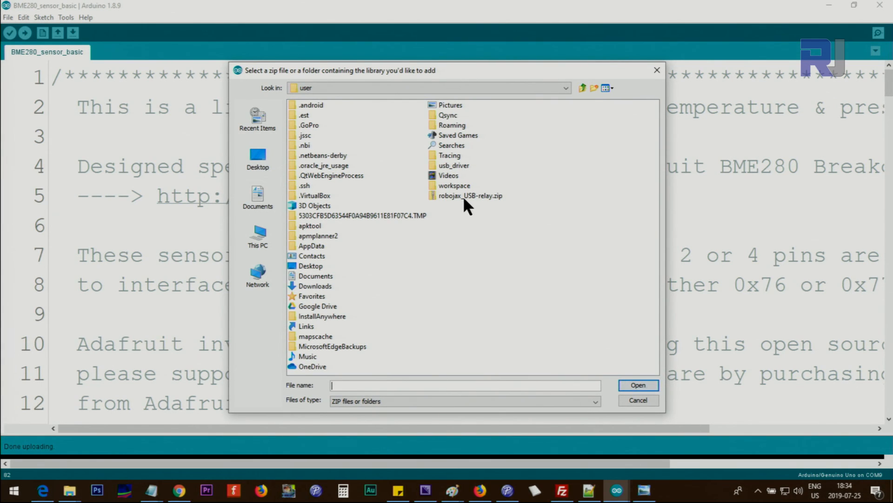
pyautogui.click(471, 194)
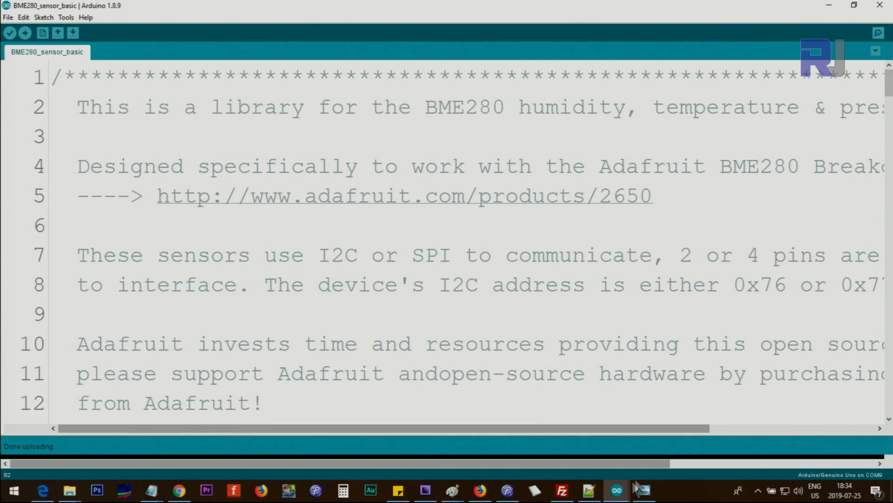
pyautogui.moveTo(615, 491)
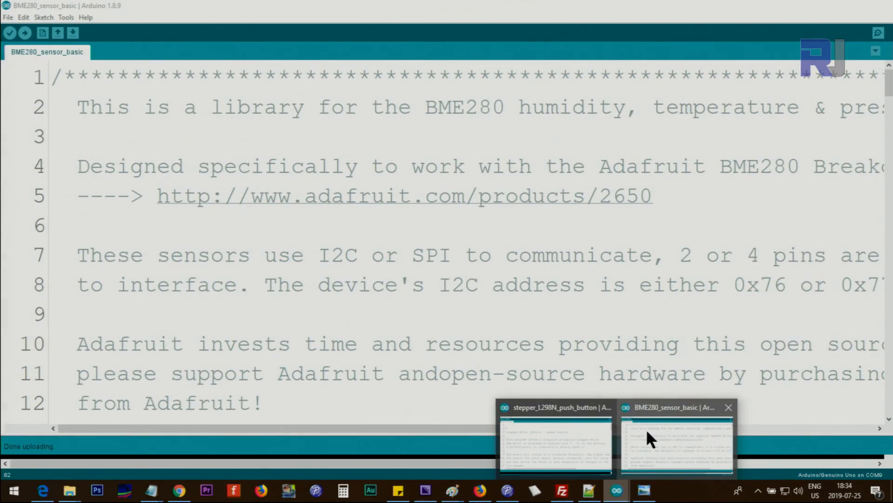
# Step: Load the bme280test example from the Adafruit BME280 Library examples
pyautogui.click(586, 255)
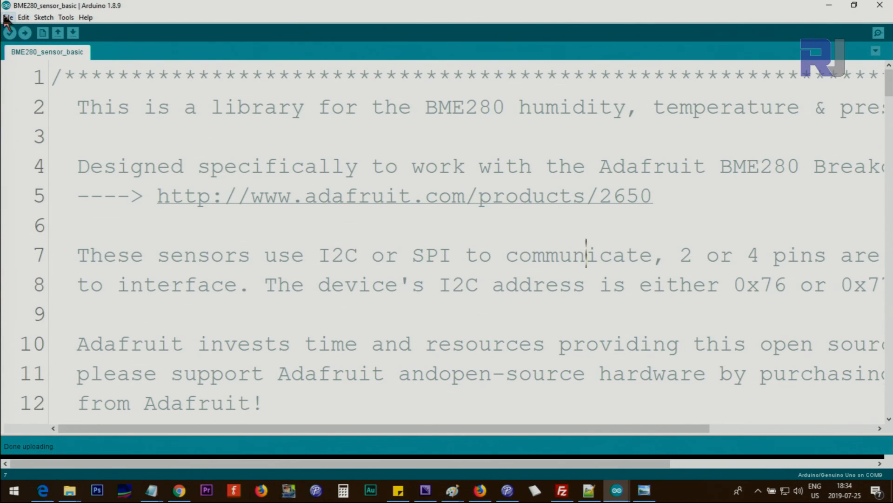
pyautogui.click(7, 17)
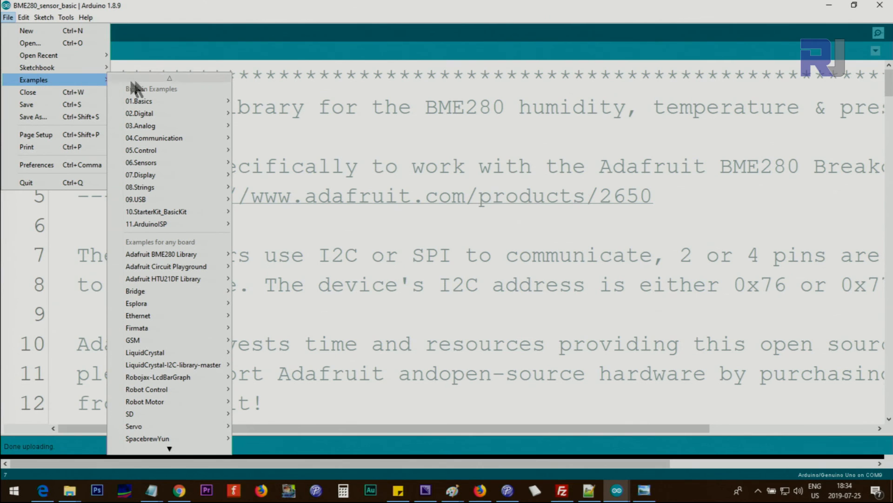
pyautogui.moveTo(161, 254)
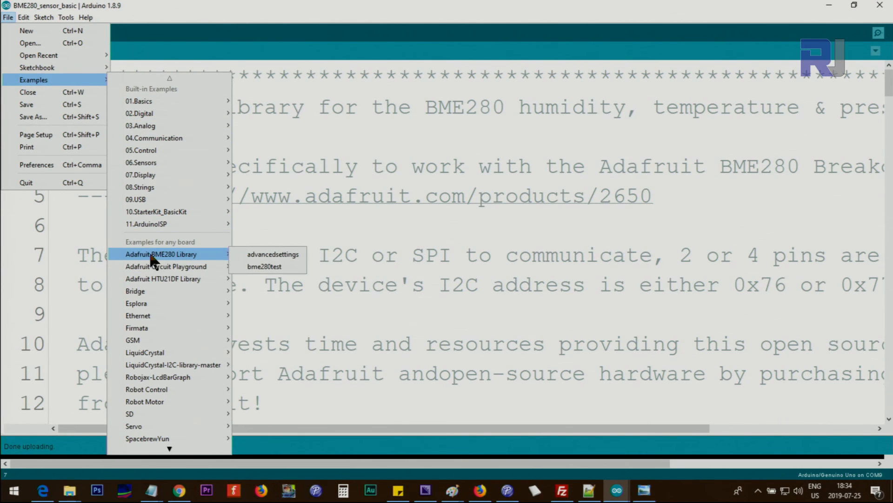
pyautogui.moveTo(169, 262)
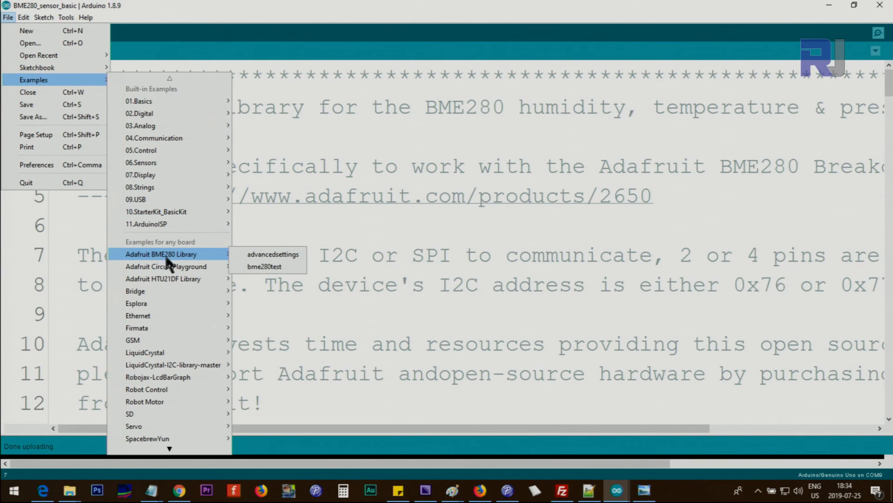
pyautogui.moveTo(227, 263)
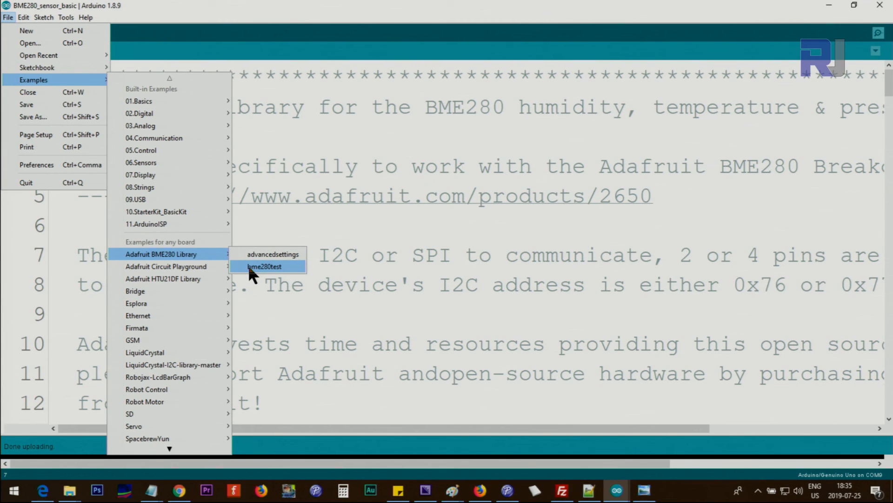
pyautogui.click(264, 266)
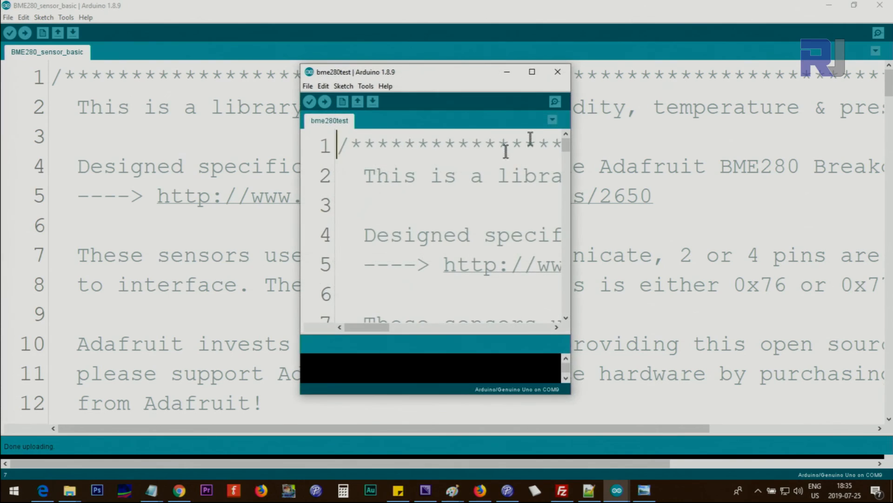
pyautogui.click(531, 72)
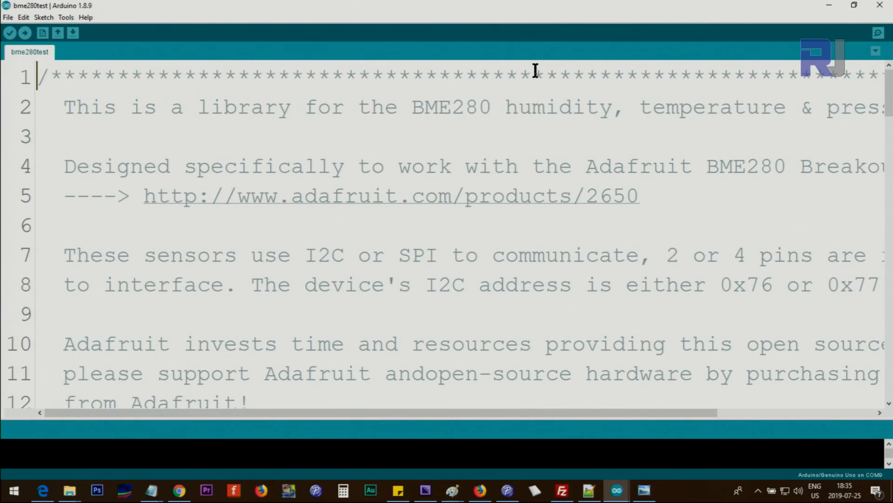
pyautogui.scroll(-3)
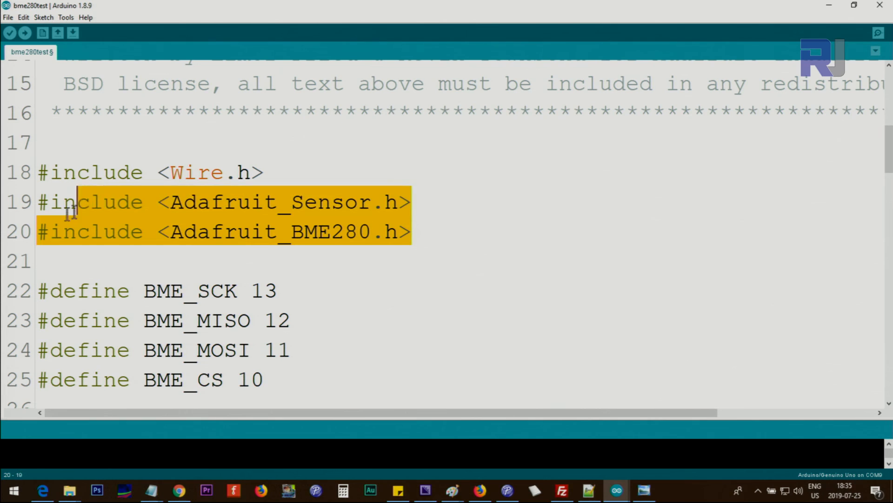
pyautogui.scroll(-3)
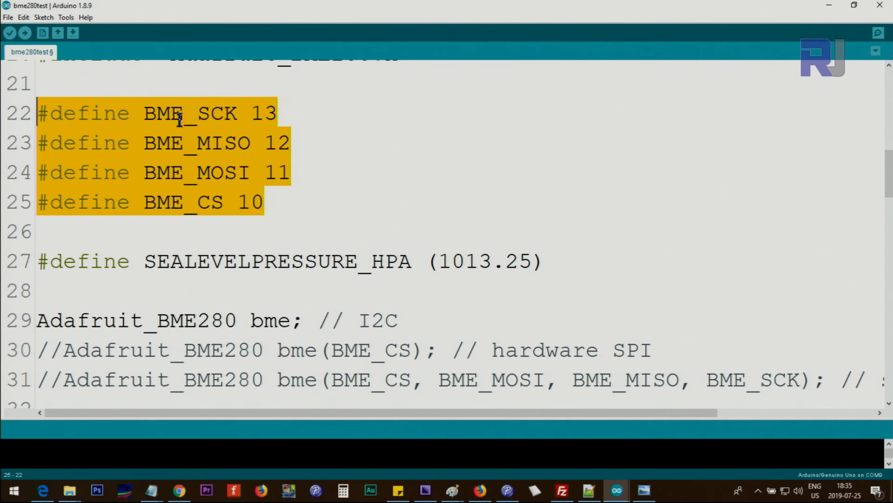
pyautogui.click(214, 202)
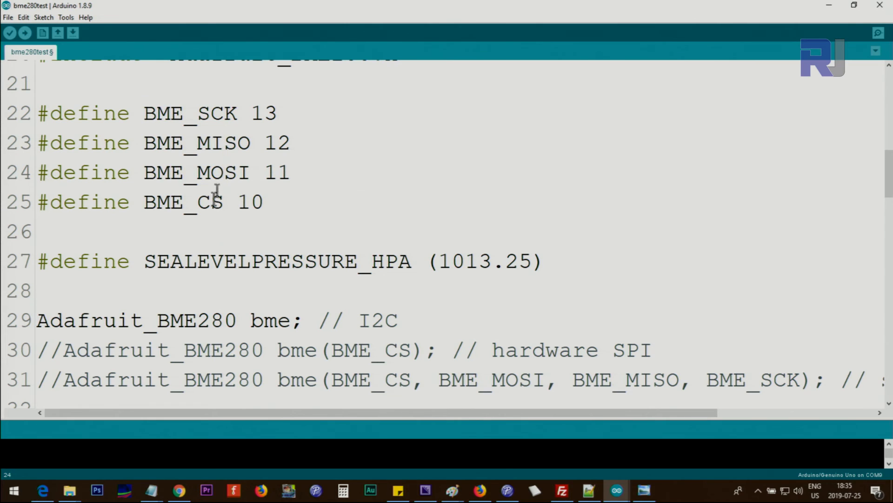
pyautogui.moveTo(292, 268)
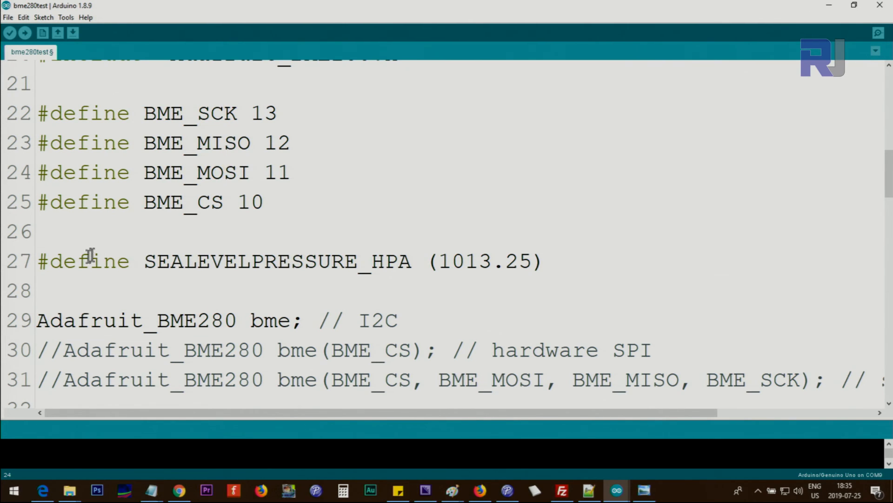
pyautogui.doubleClick(250, 260)
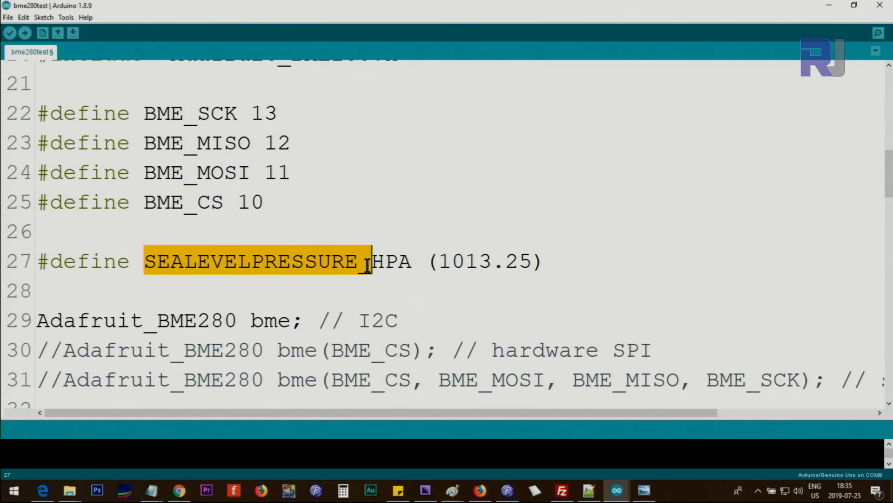
pyautogui.click(387, 261)
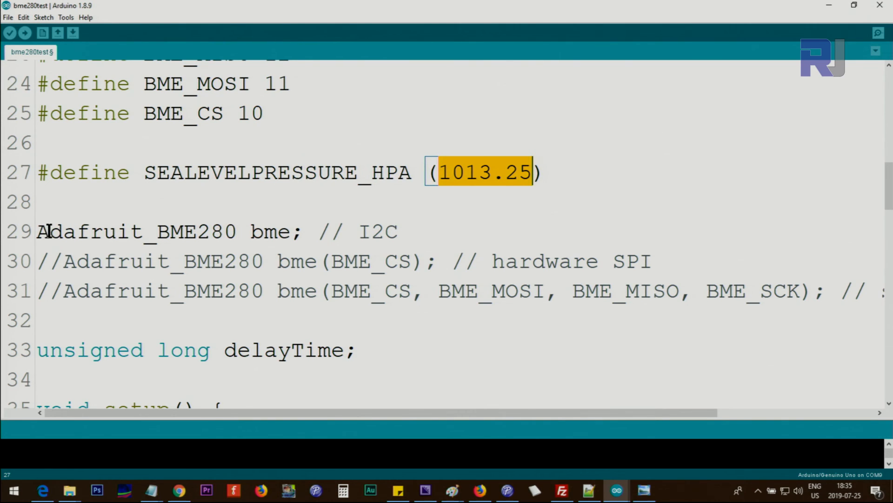
pyautogui.doubleClick(50, 260)
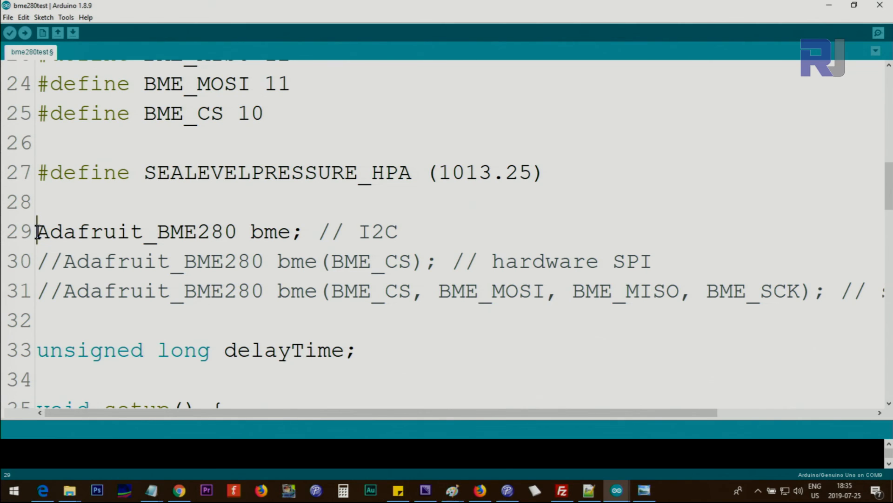
pyautogui.doubleClick(50, 261)
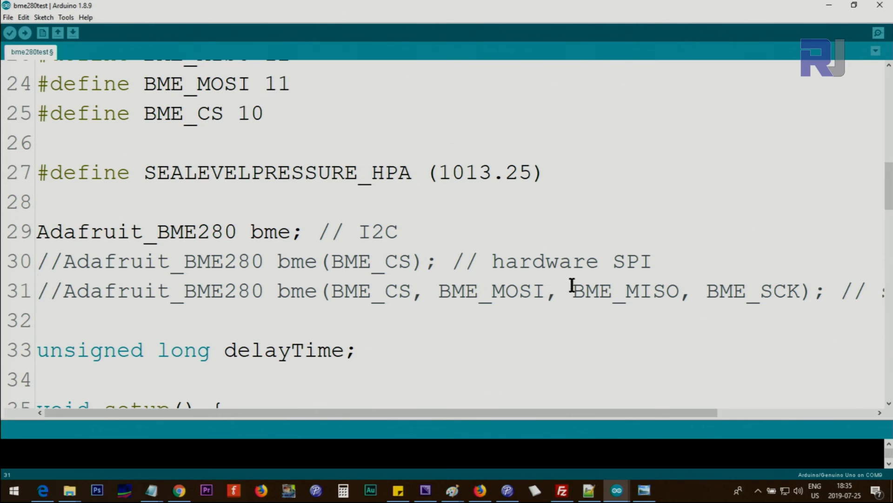
pyautogui.doubleClick(638, 260)
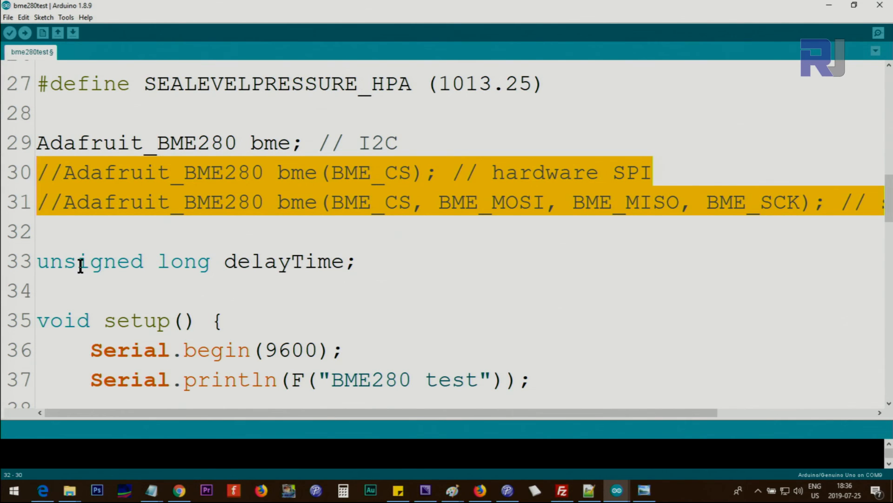
pyautogui.doubleClick(280, 261)
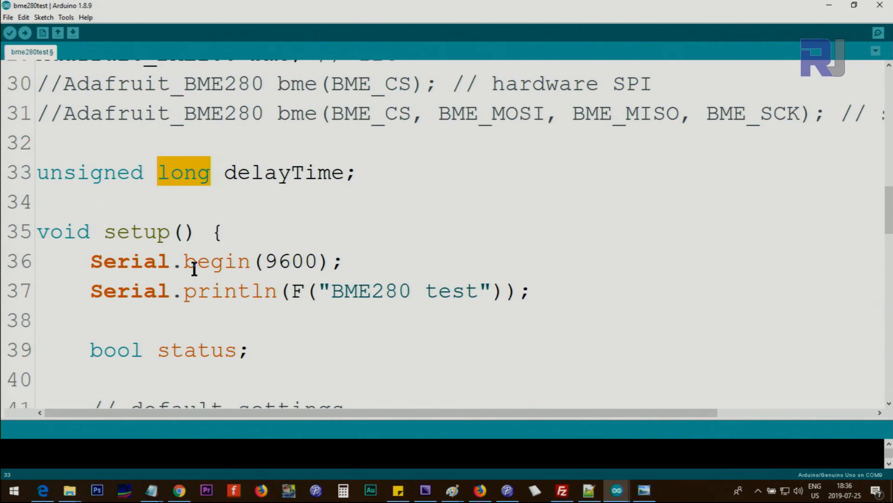
pyautogui.click(324, 260)
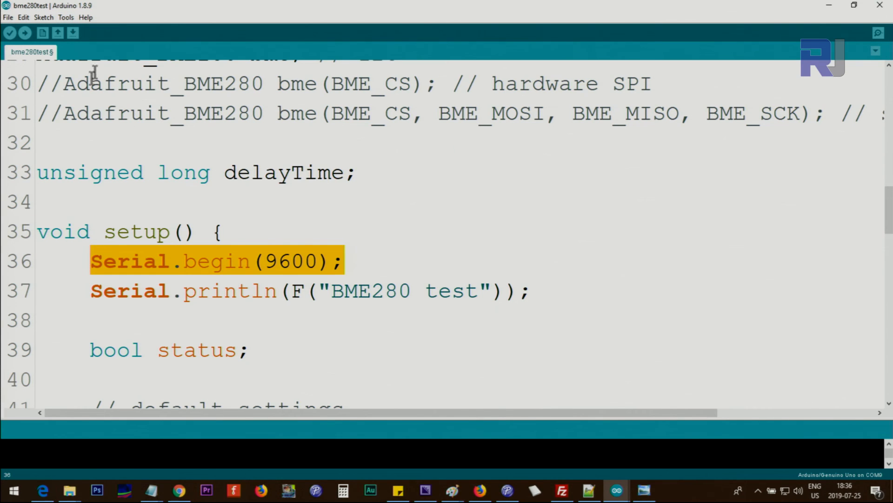
pyautogui.click(66, 17)
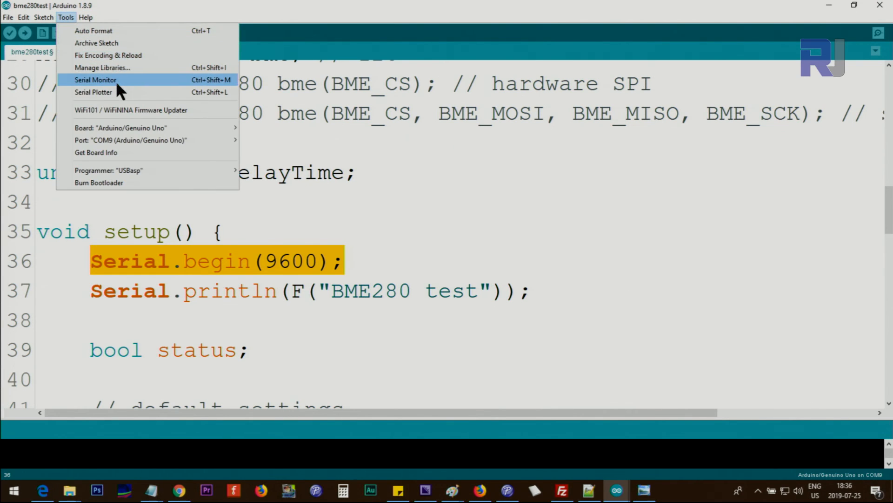
pyautogui.click(95, 80)
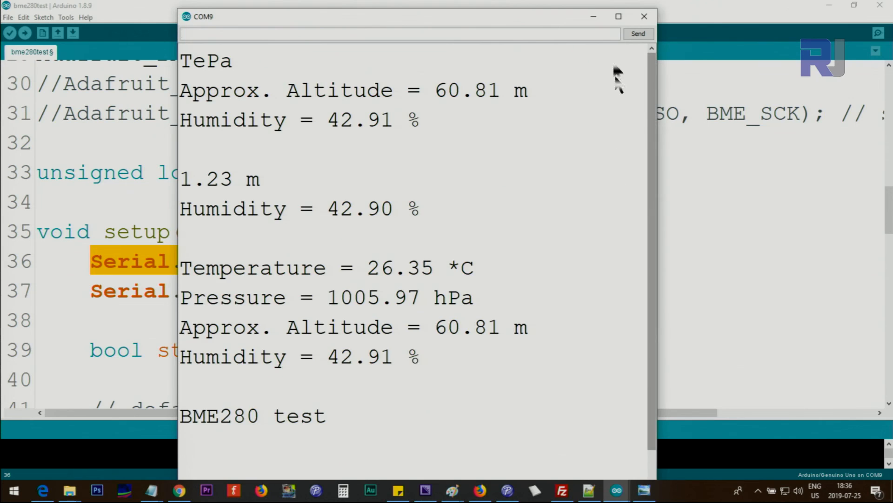
pyautogui.click(803, 470)
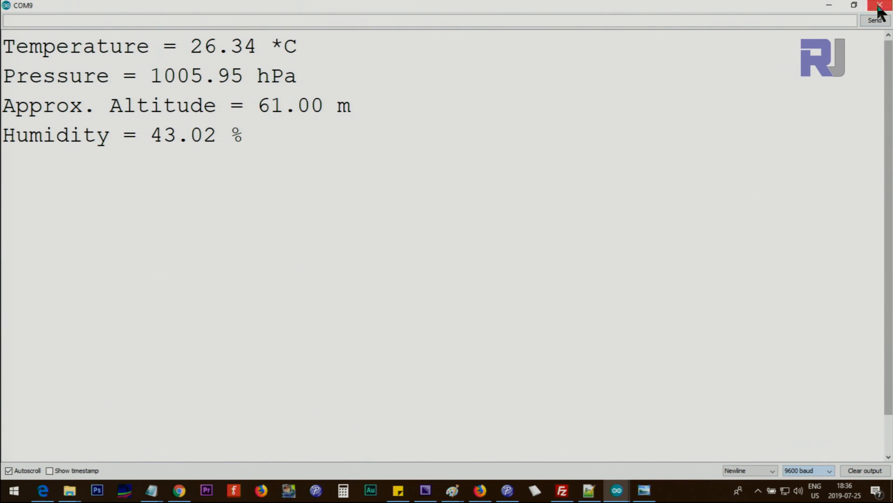
pyautogui.click(879, 6)
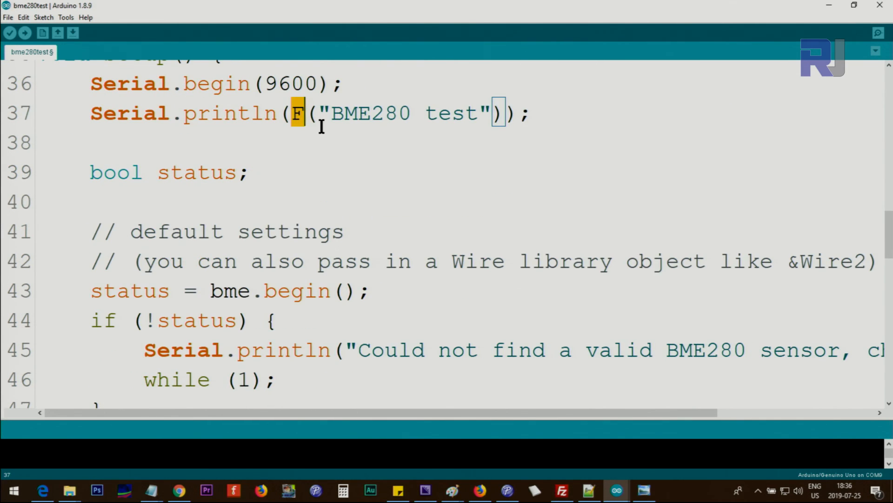
# Step: Point out bme.begin(), the bool status and its ! check in setup
pyautogui.doubleClick(282, 290)
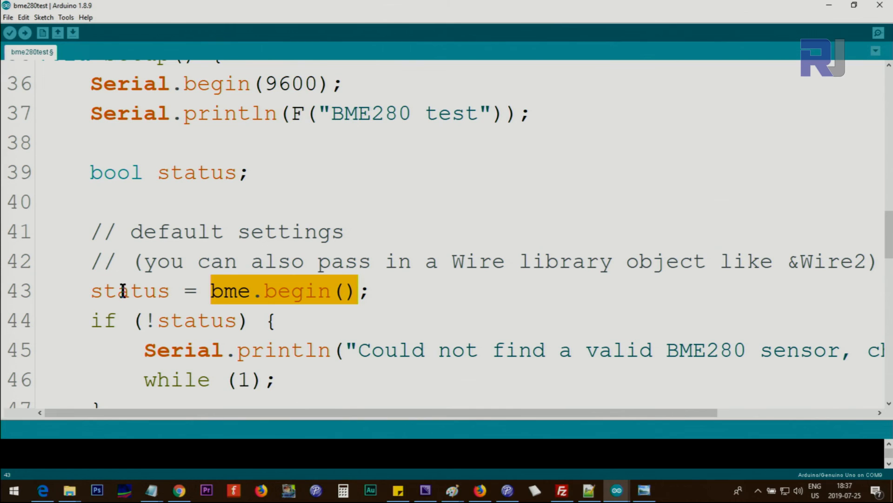
pyautogui.doubleClick(131, 291)
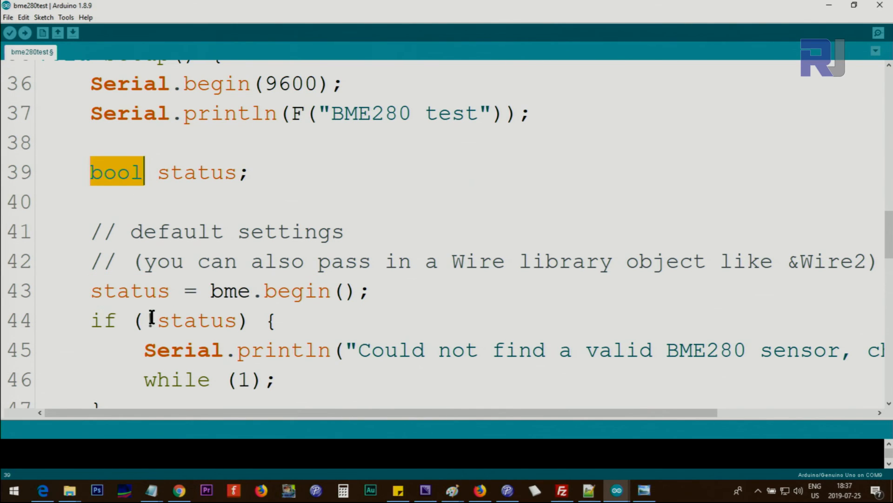
pyautogui.write('!')
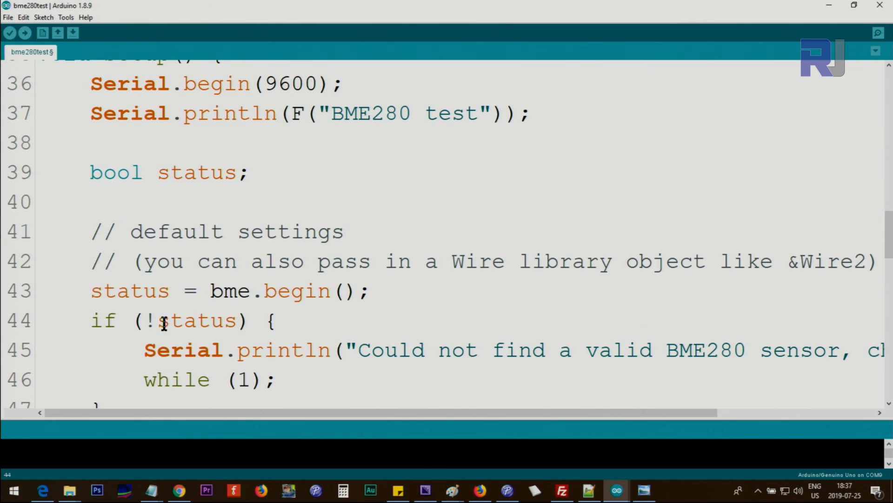
pyautogui.doubleClick(197, 320)
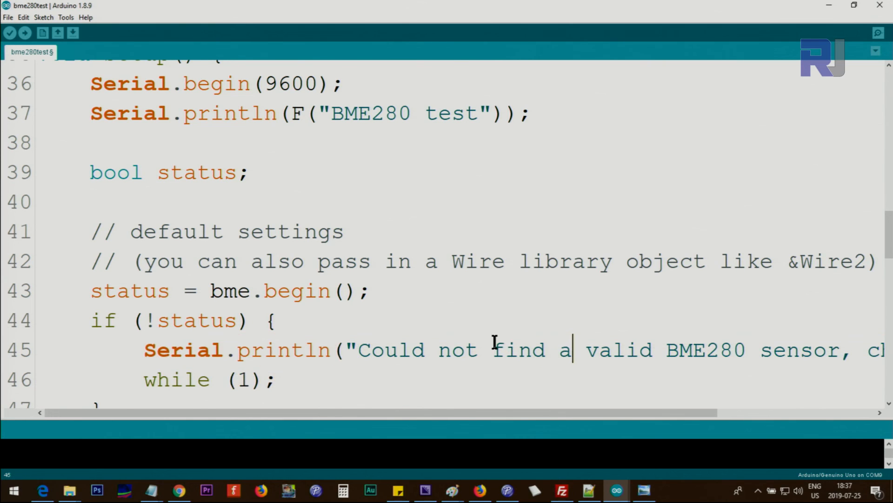
pyautogui.scroll(-3)
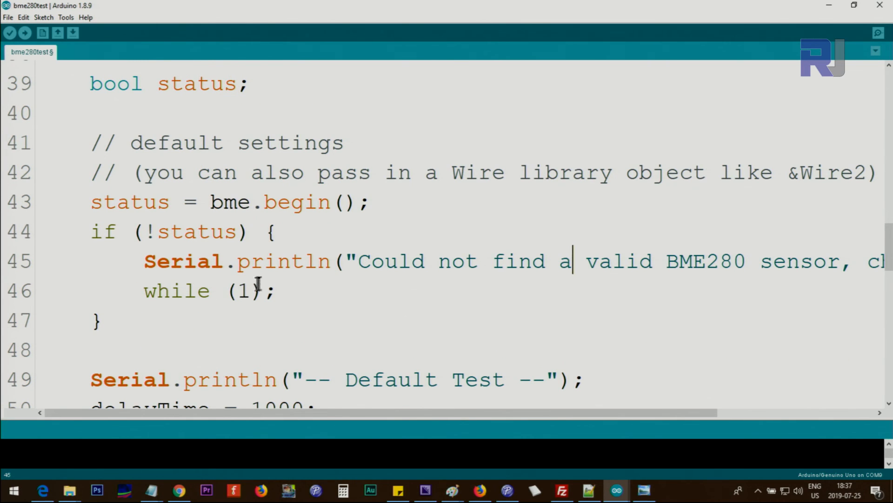
# Step: Select 'Default' in the test banner to replace it with Robojax
pyautogui.moveTo(143, 290); pyautogui.dragTo(280, 291)
pyautogui.write('Robojax')
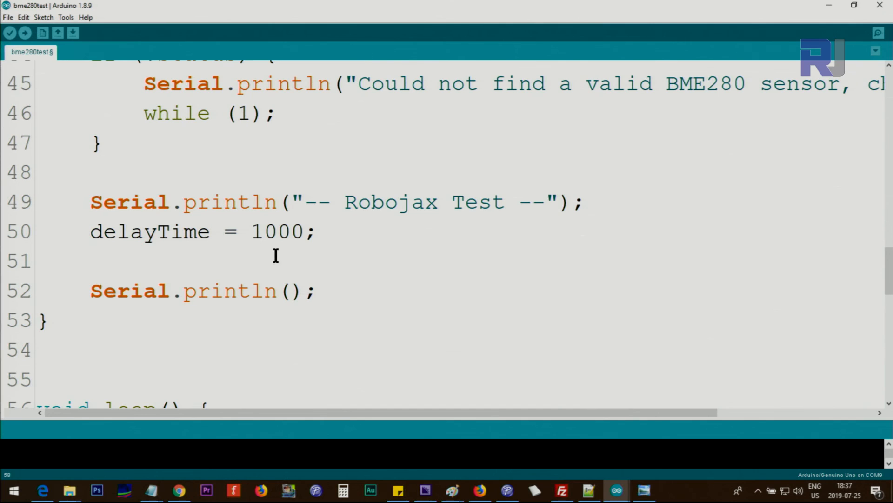
pyautogui.scroll(-3)
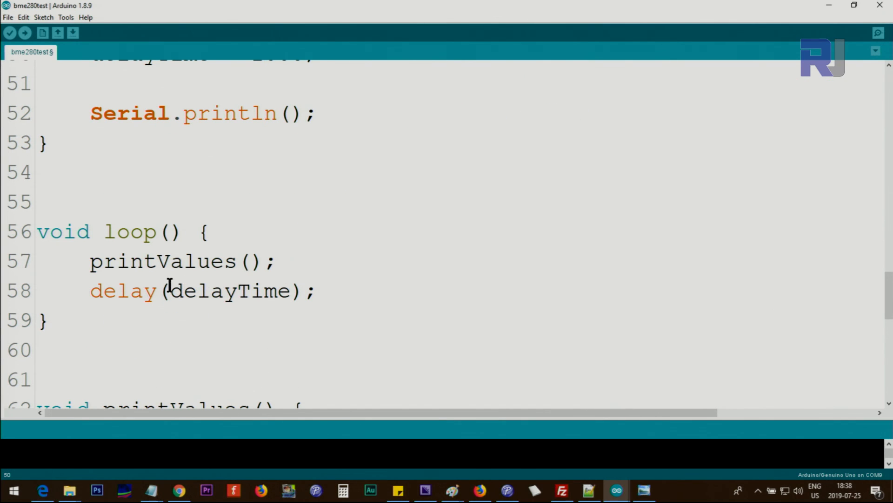
pyautogui.doubleClick(228, 290)
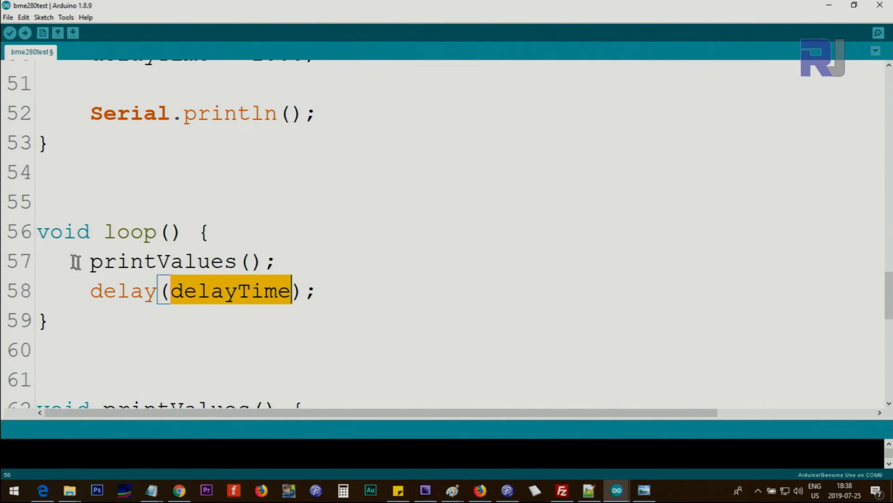
pyautogui.doubleClick(118, 260)
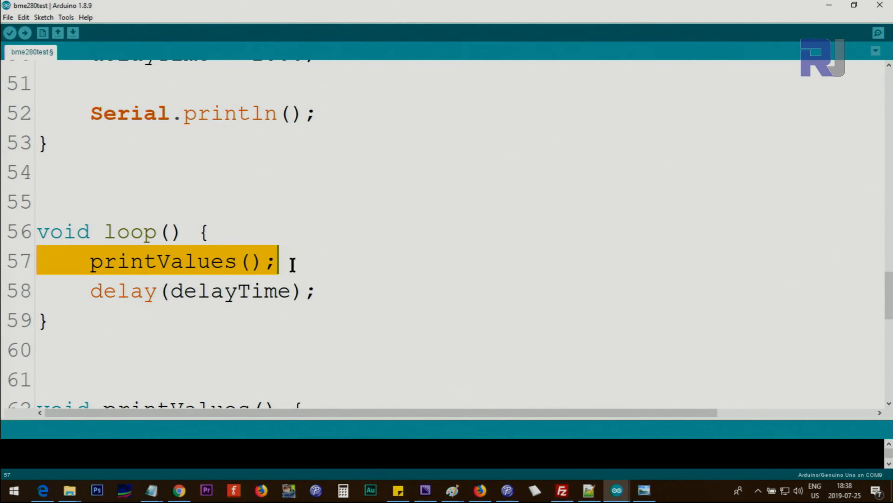
pyautogui.scroll(-3)
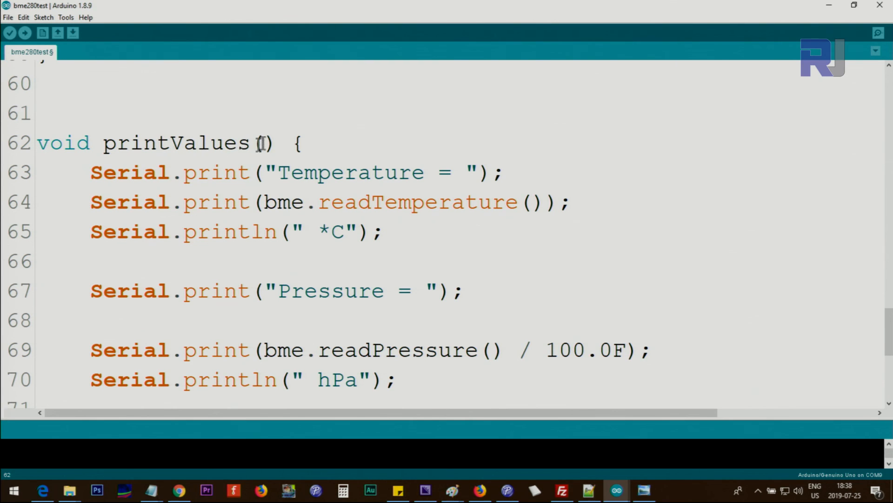
pyautogui.scroll(-3)
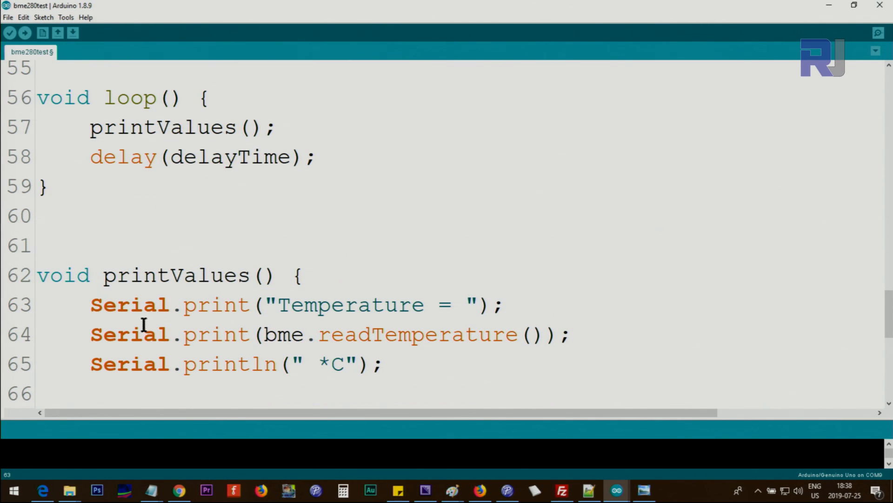
pyautogui.moveTo(265, 334); pyautogui.dragTo(507, 334)
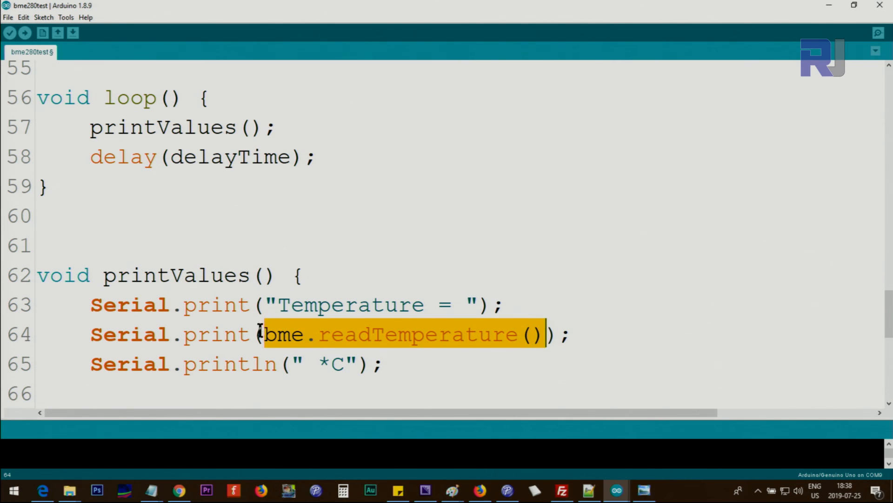
pyautogui.click(265, 334)
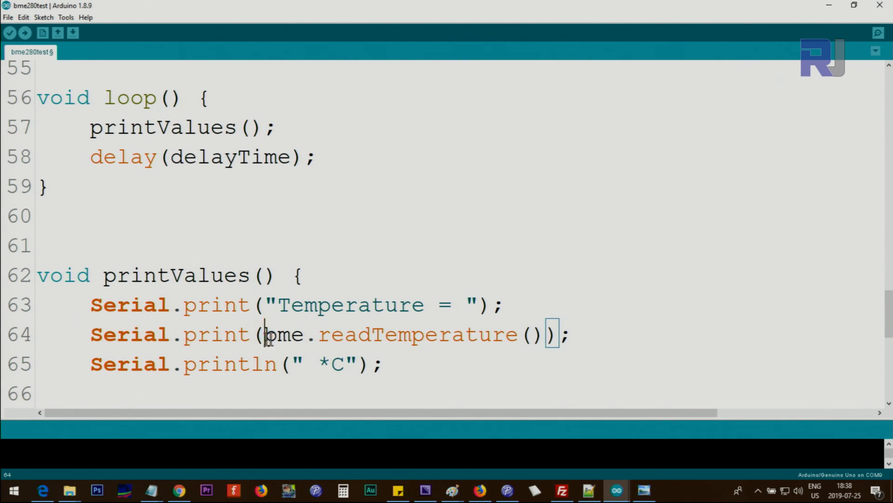
pyautogui.doubleClick(323, 363)
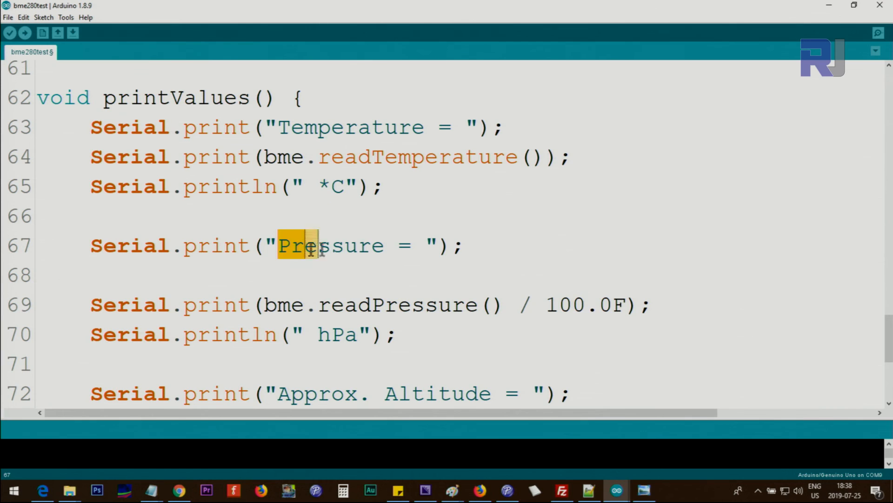
pyautogui.doubleClick(381, 305)
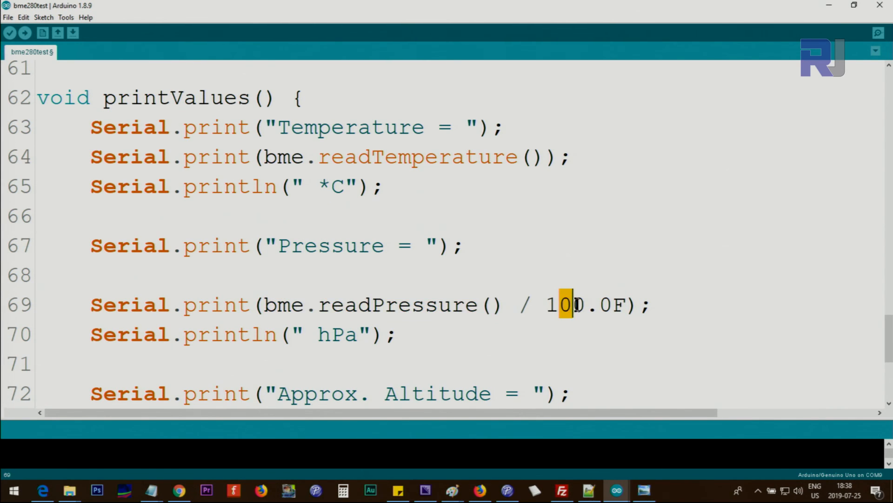
pyautogui.doubleClick(561, 304)
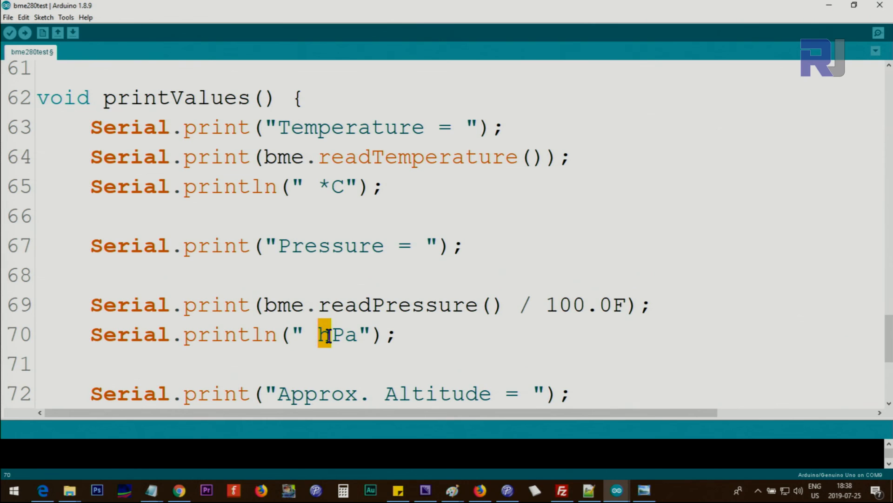
pyautogui.scroll(-3)
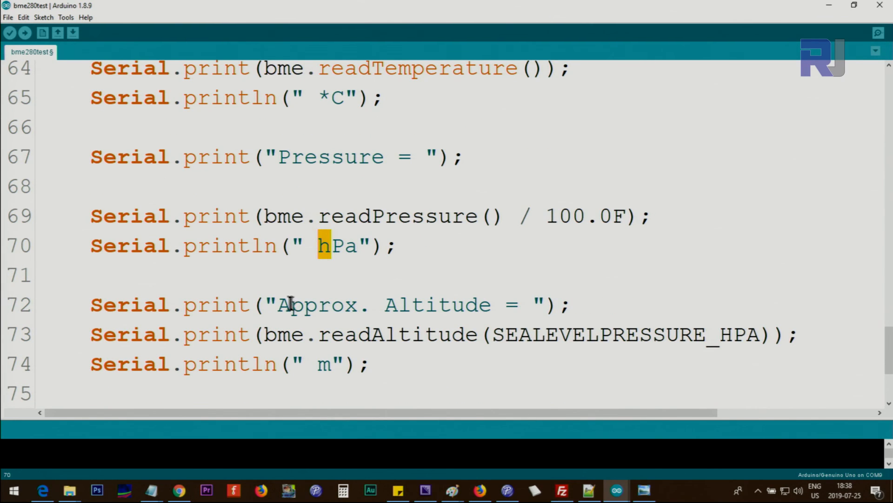
pyautogui.moveTo(277, 304); pyautogui.dragTo(496, 305)
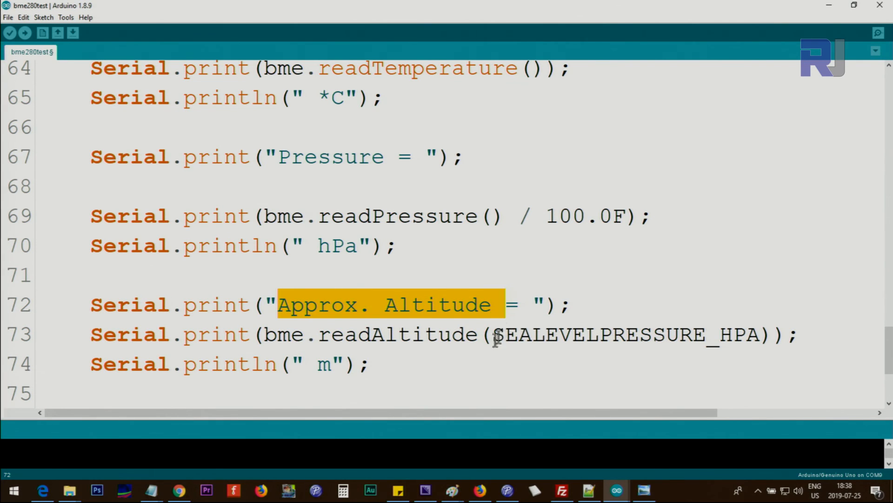
pyautogui.scroll(-3)
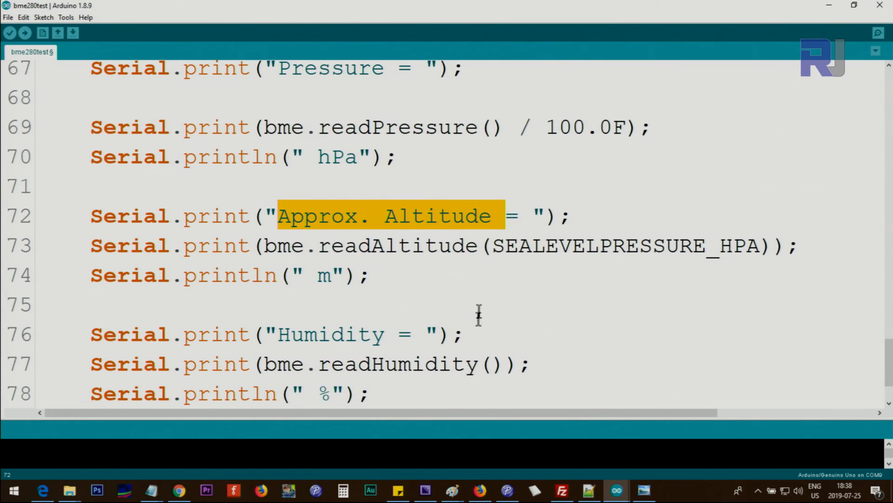
pyautogui.doubleClick(282, 246)
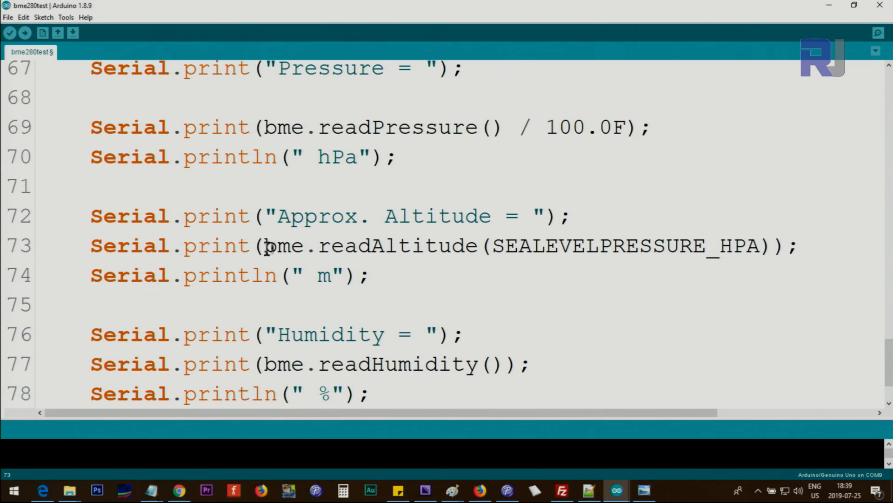
pyautogui.doubleClick(397, 245)
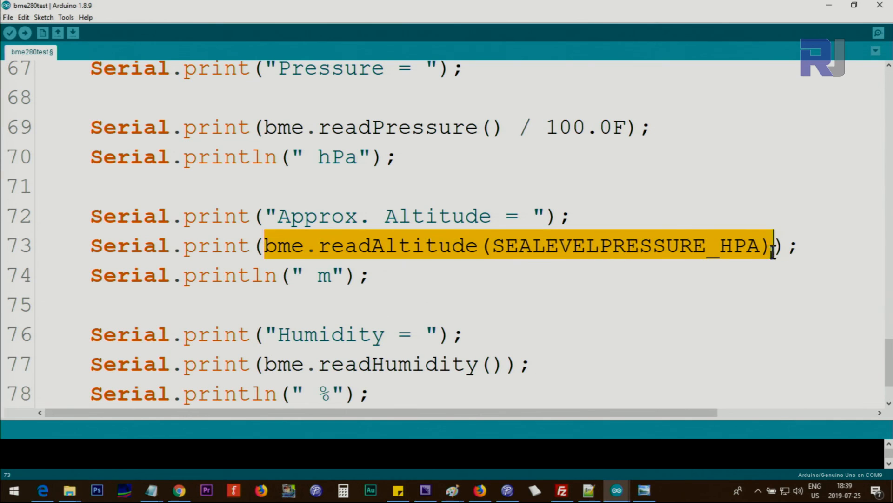
pyautogui.scroll(-3)
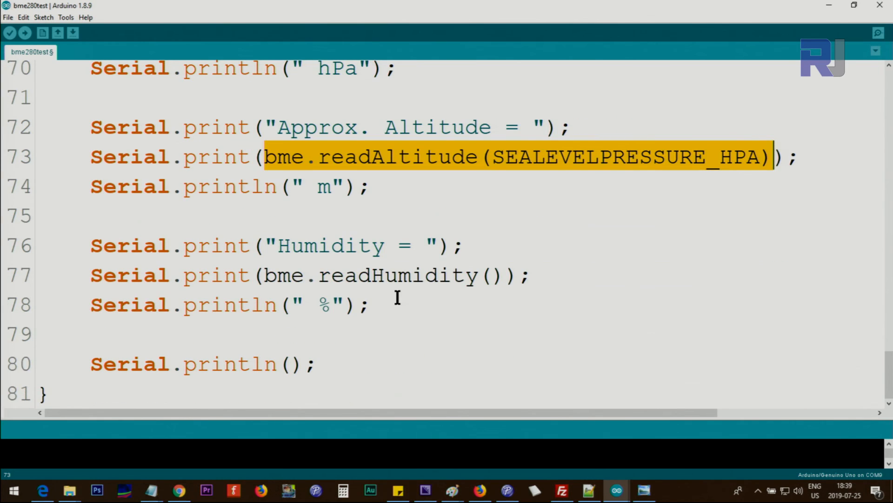
pyautogui.click(279, 245)
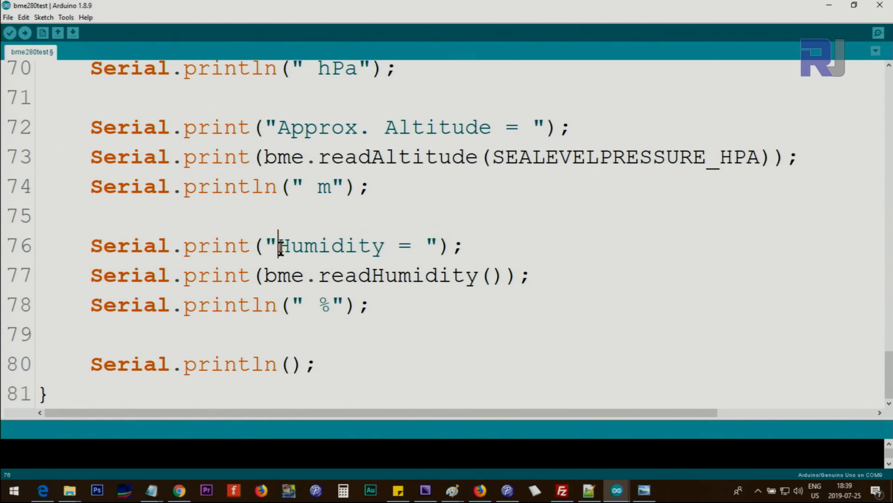
pyautogui.doubleClick(276, 276)
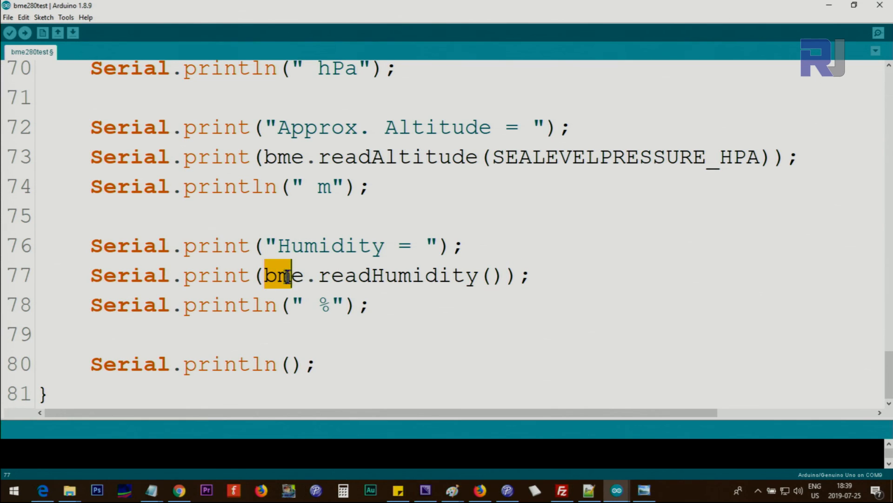
pyautogui.moveTo(279, 276); pyautogui.dragTo(502, 276)
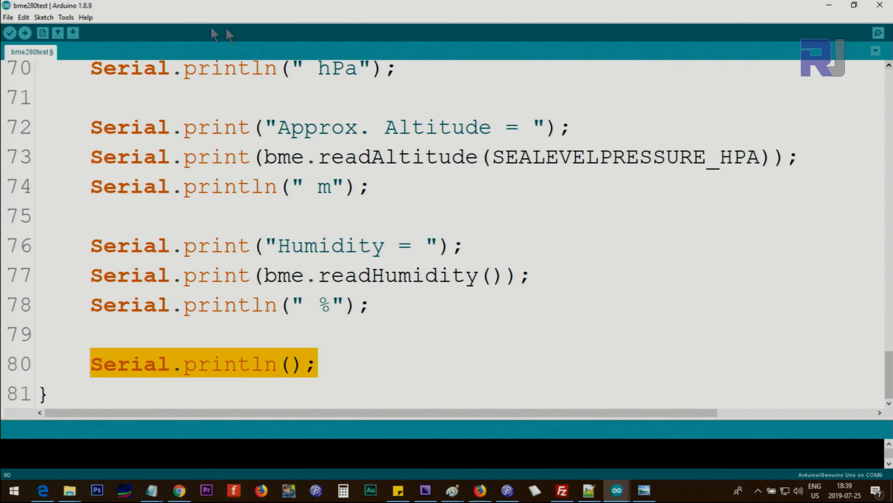
# Step: Show the live BME280 readings in the Serial Monitor with Autoscroll turned off
pyautogui.click(876, 32)
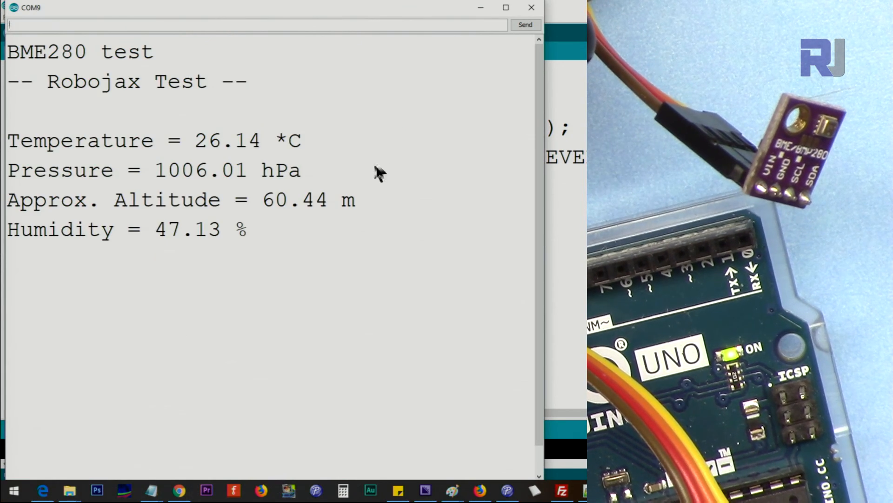
pyautogui.scroll(-3)
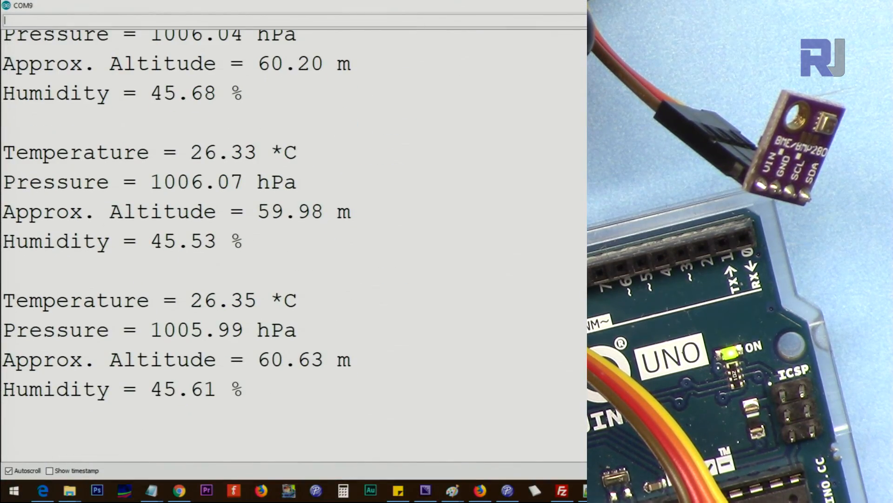
pyautogui.click(9, 469)
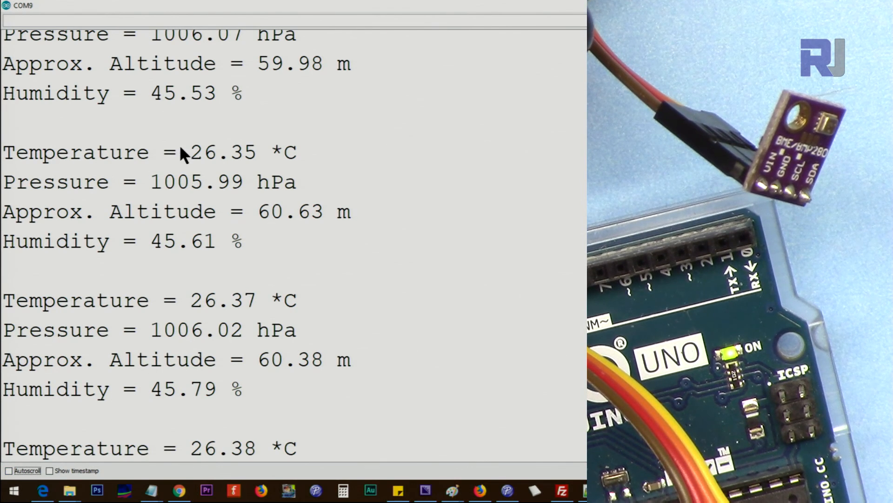
# Step: Highlight parts of a reading such as 'Approx', then re-enable Autoscroll
pyautogui.doubleClick(216, 152)
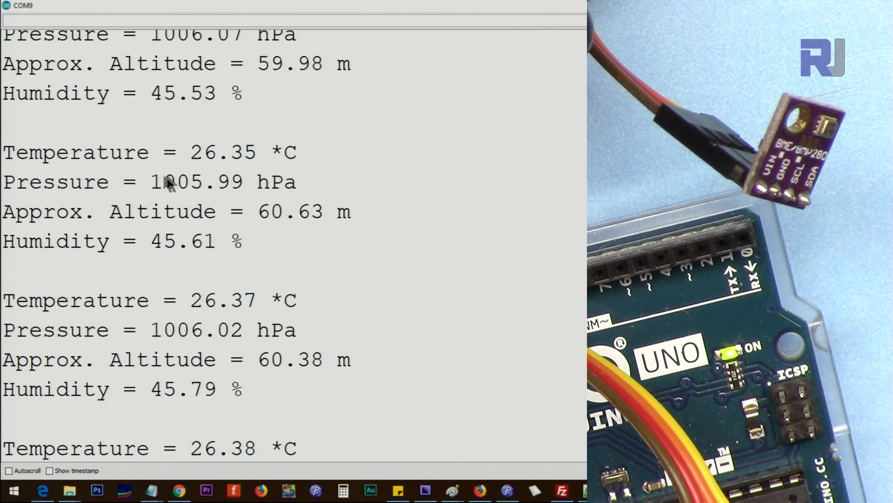
pyautogui.moveTo(166, 182); pyautogui.dragTo(273, 181)
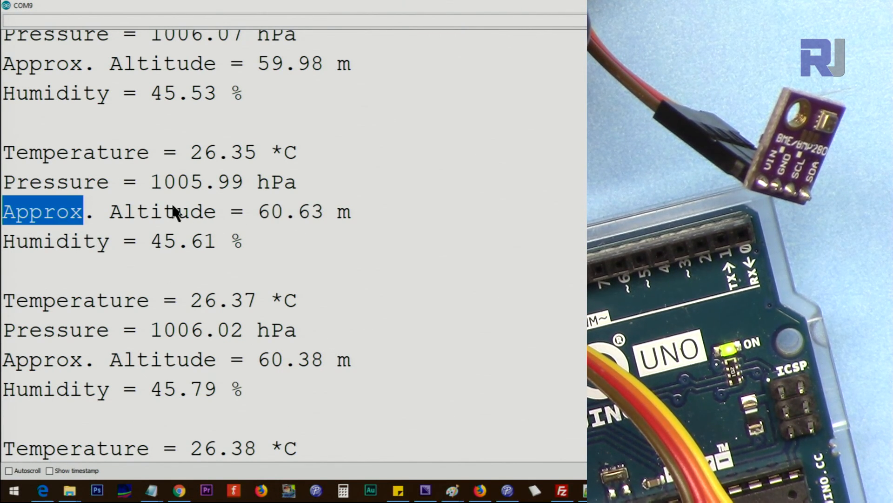
pyautogui.moveTo(80, 211); pyautogui.dragTo(352, 211)
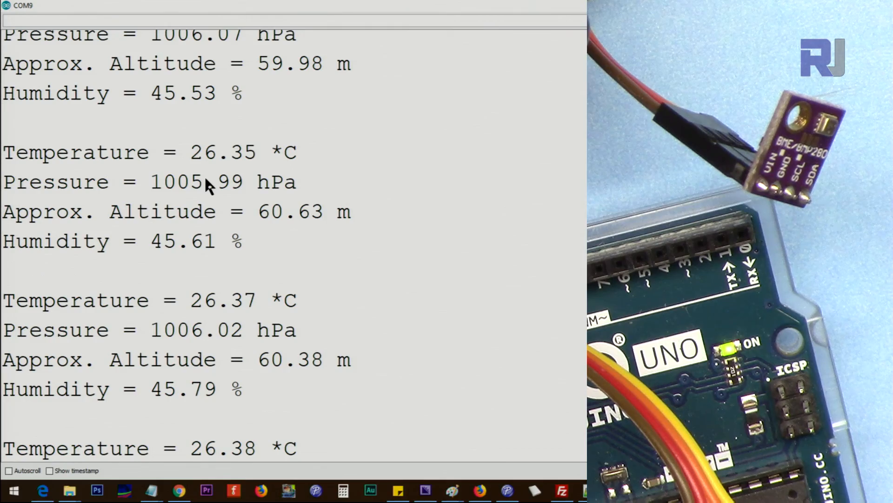
pyautogui.click(8, 470)
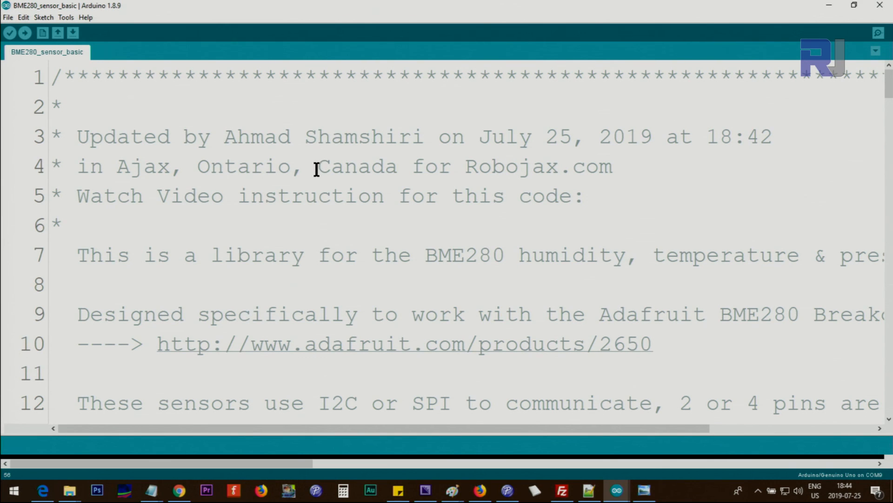
pyautogui.scroll(-3)
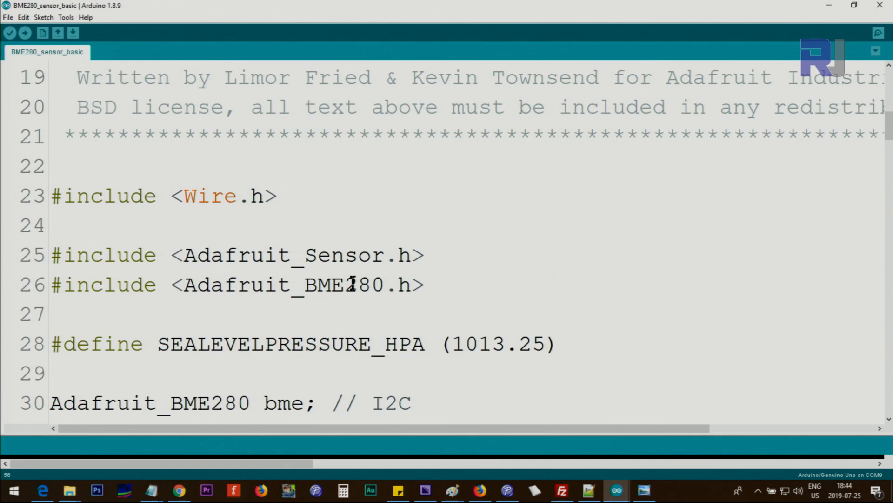
pyautogui.scroll(-3)
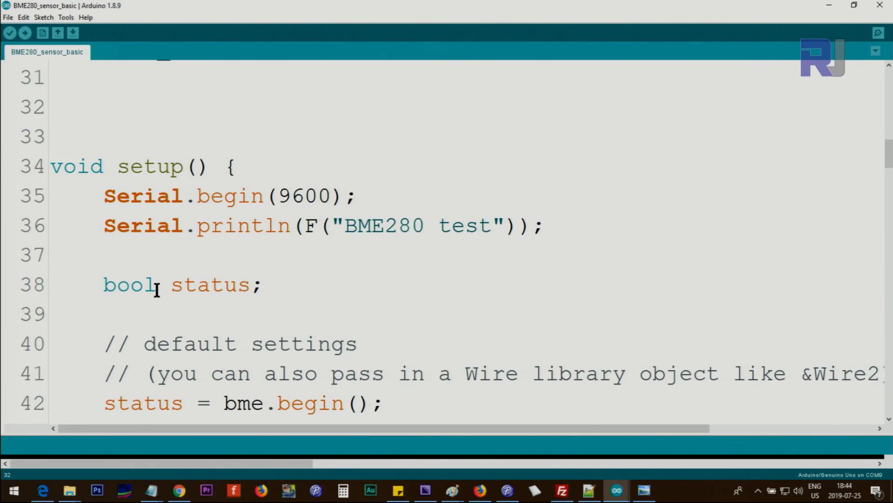
pyautogui.scroll(-3)
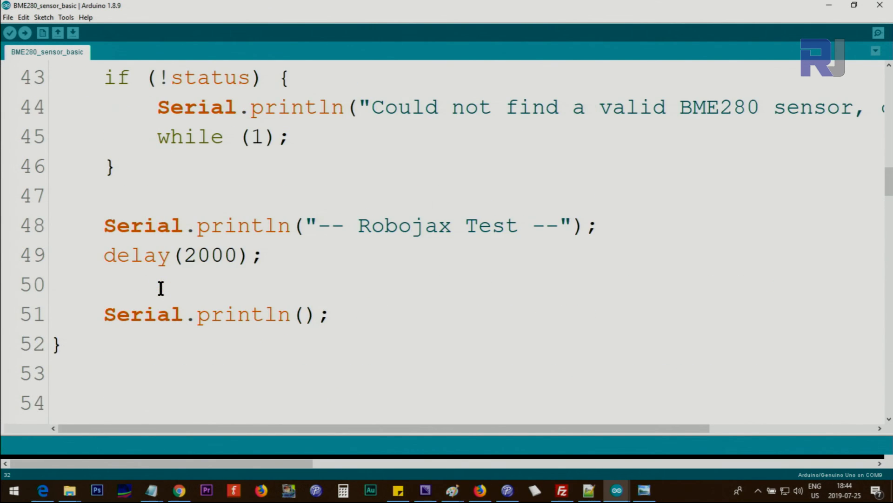
pyautogui.scroll(-3)
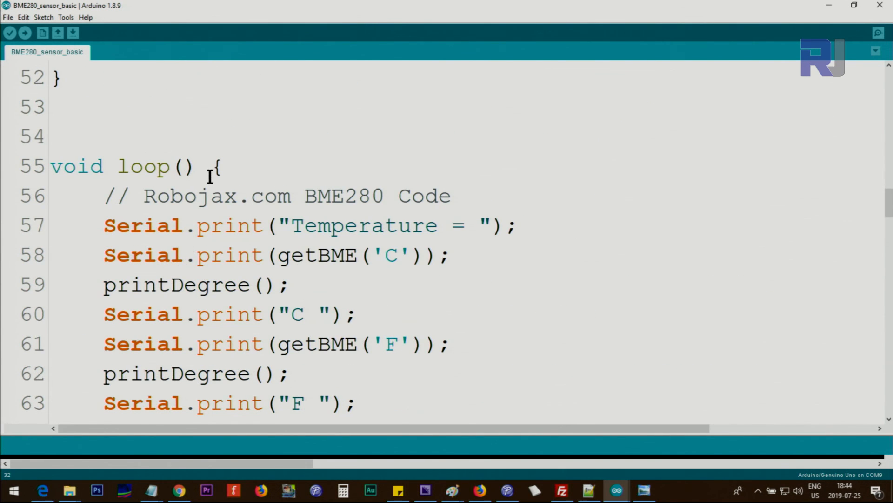
pyautogui.moveTo(379, 225)
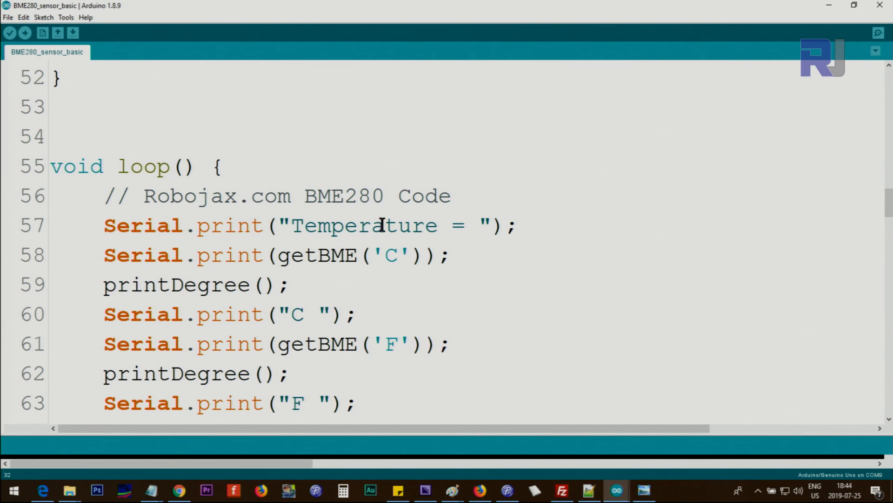
pyautogui.doubleClick(341, 225)
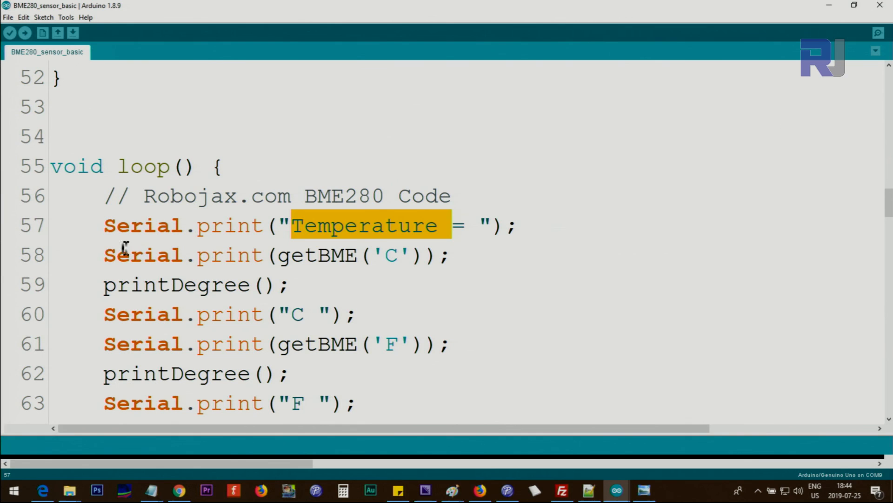
pyautogui.click(279, 255)
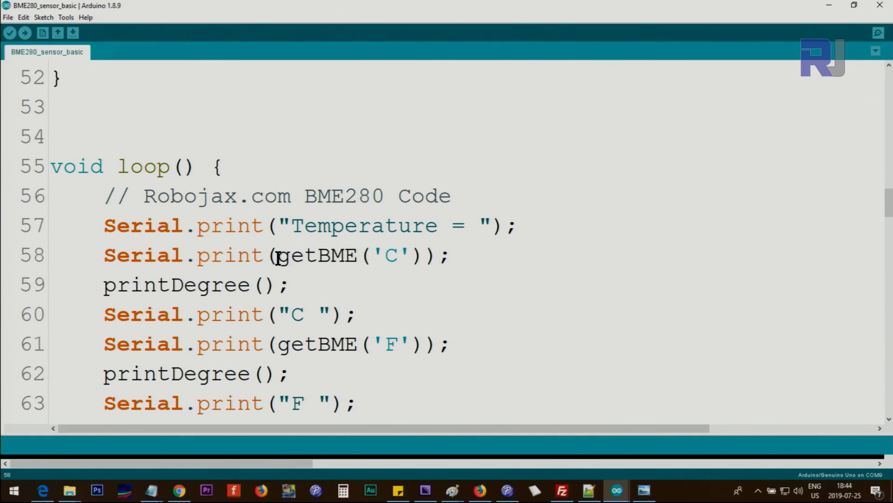
pyautogui.doubleClick(296, 255)
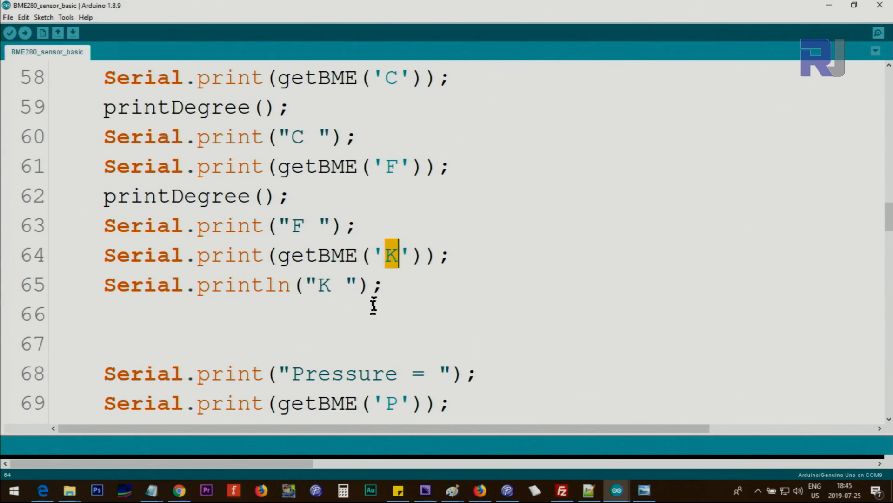
pyautogui.click(392, 403)
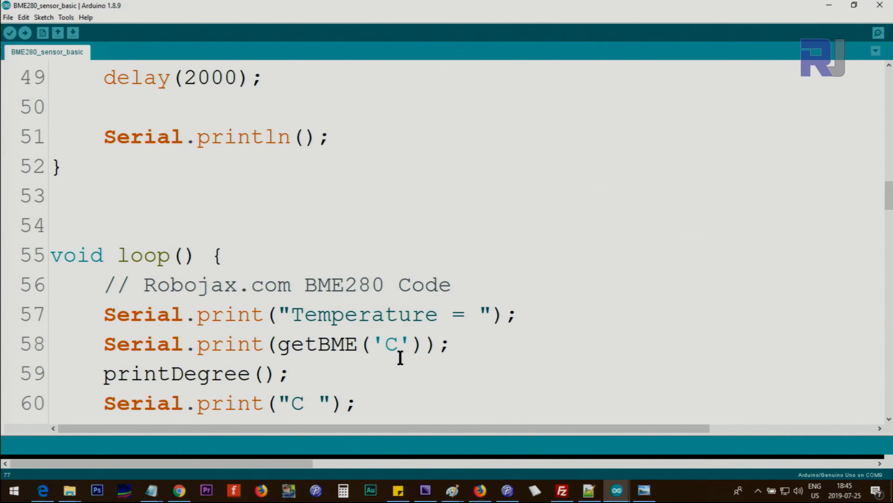
pyautogui.scroll(-3)
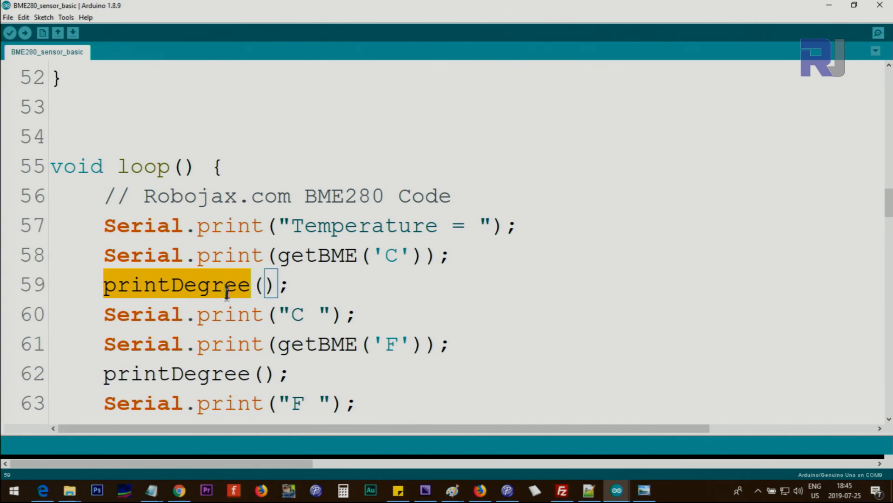
pyautogui.click(318, 255)
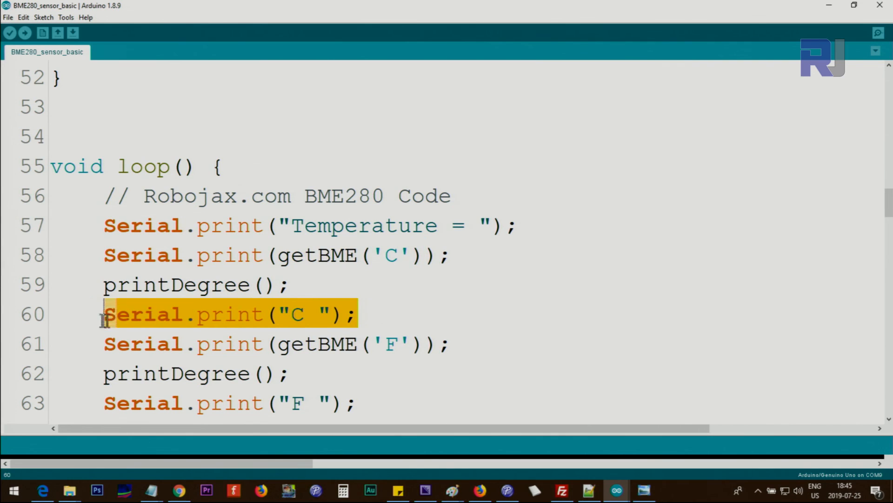
pyautogui.click(289, 314)
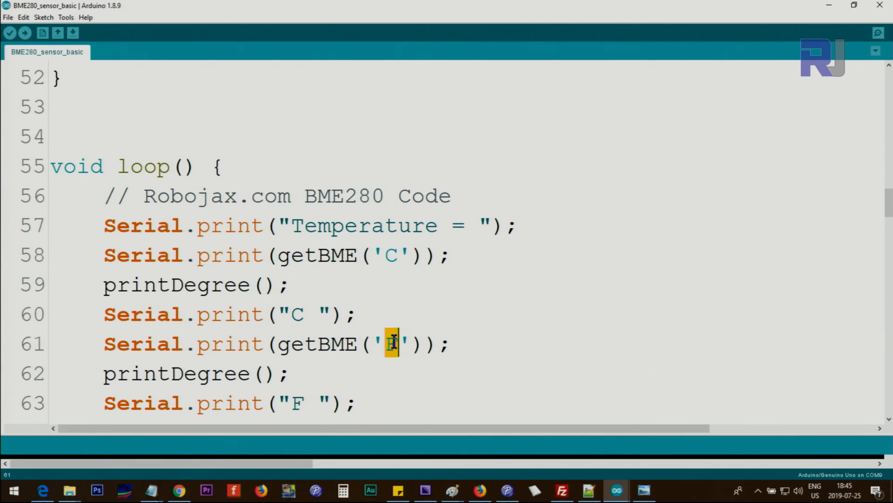
pyautogui.write('F')
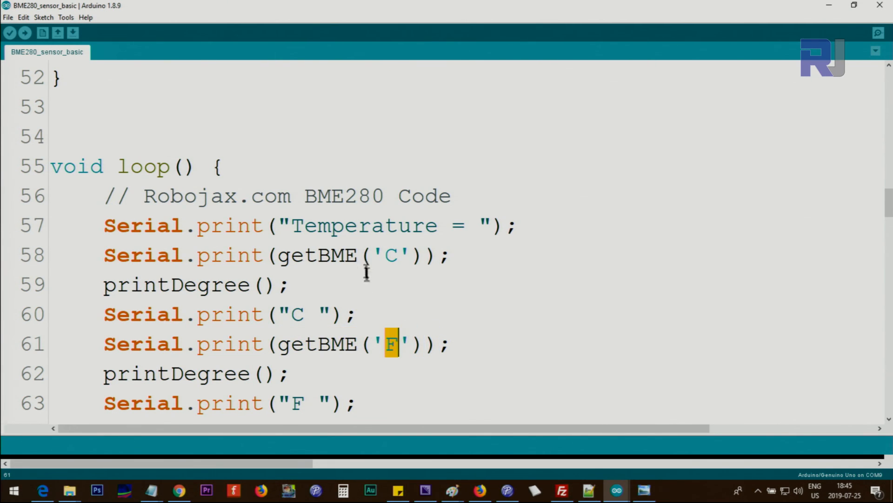
pyautogui.moveTo(349, 273)
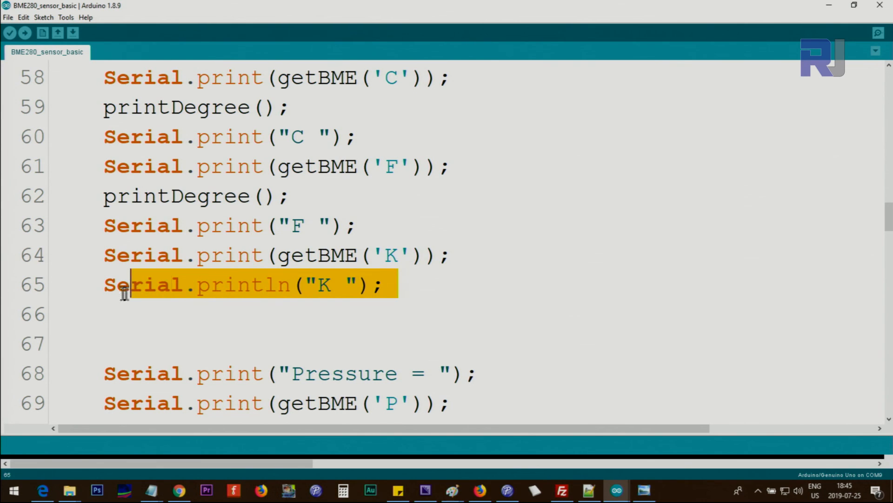
pyautogui.click(328, 285)
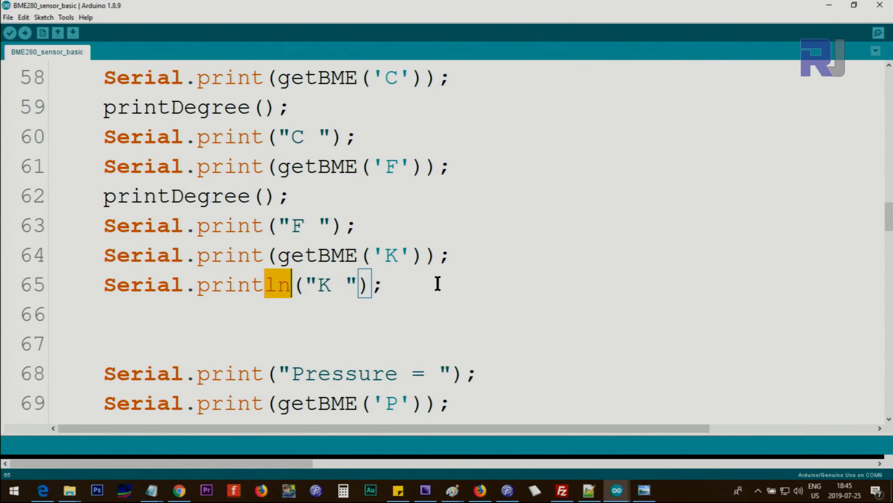
pyautogui.scroll(3)
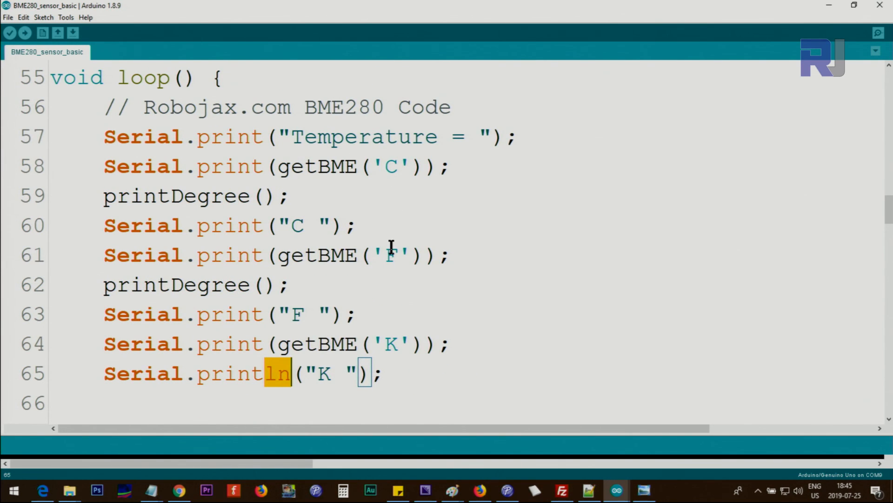
pyautogui.scroll(-3)
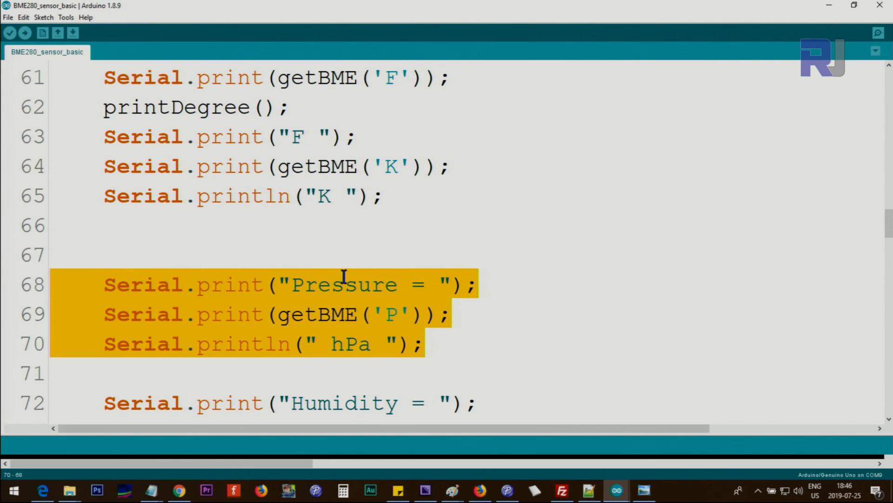
pyautogui.doubleClick(313, 314)
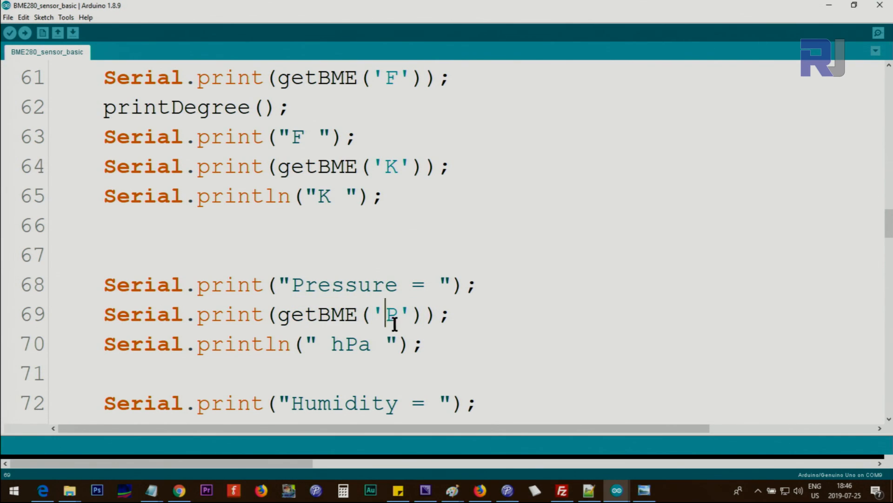
pyautogui.scroll(-3)
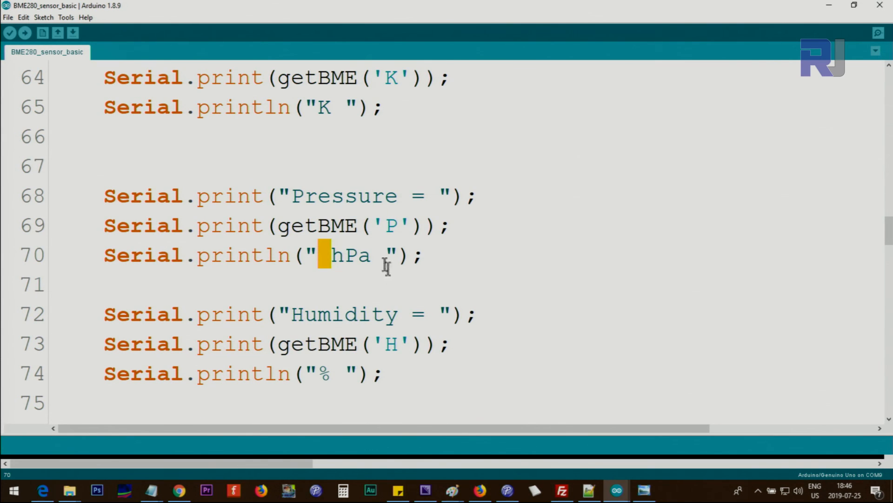
pyautogui.doubleClick(344, 313)
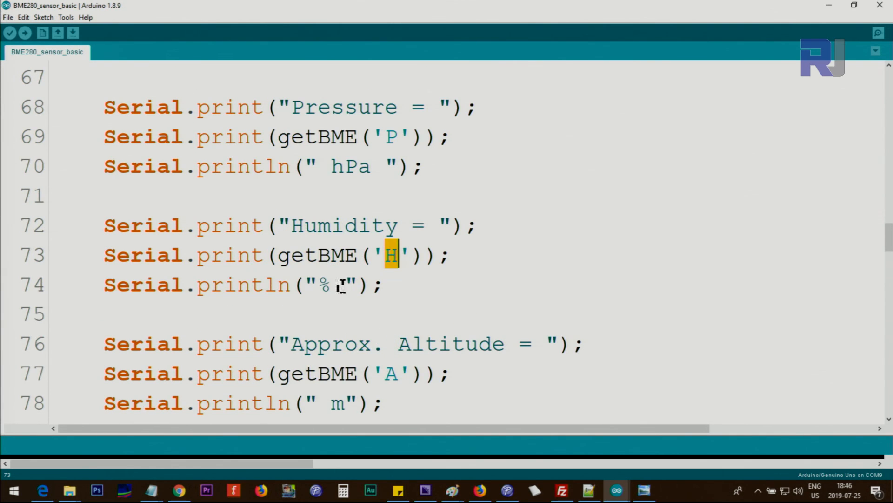
pyautogui.scroll(-3)
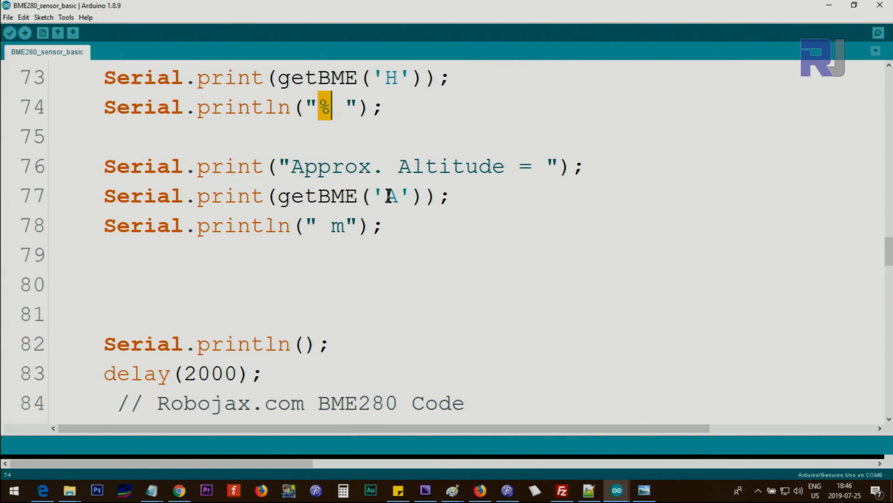
pyautogui.doubleClick(316, 196)
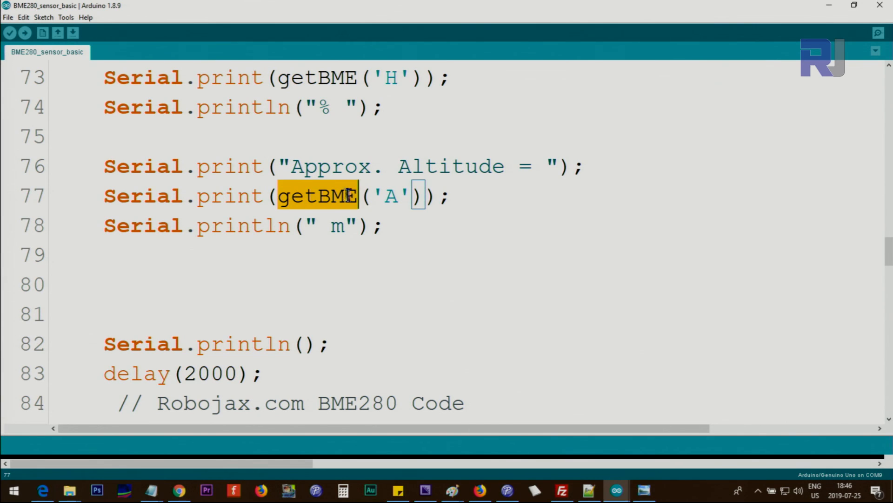
pyautogui.moveTo(329, 228)
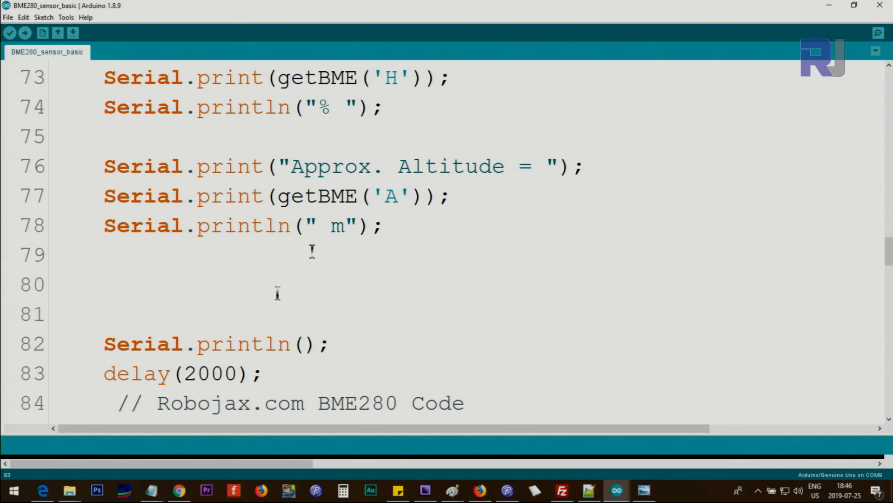
pyautogui.doubleClick(311, 196)
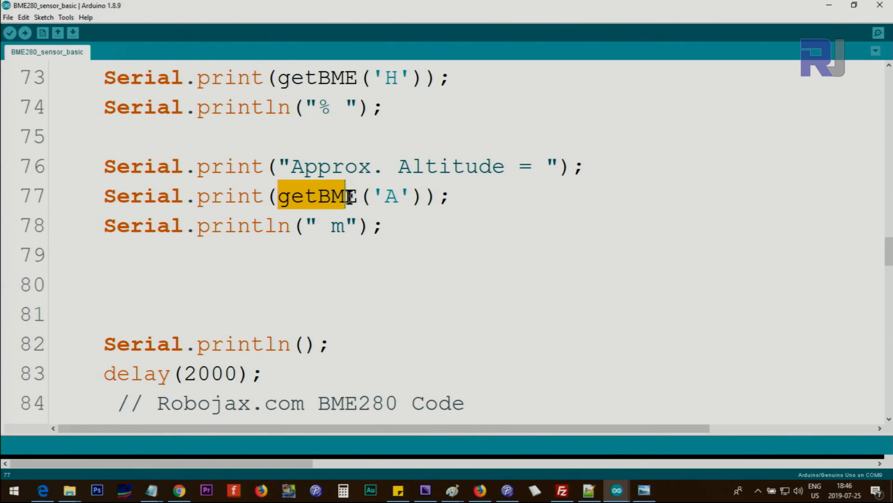
pyautogui.scroll(-3)
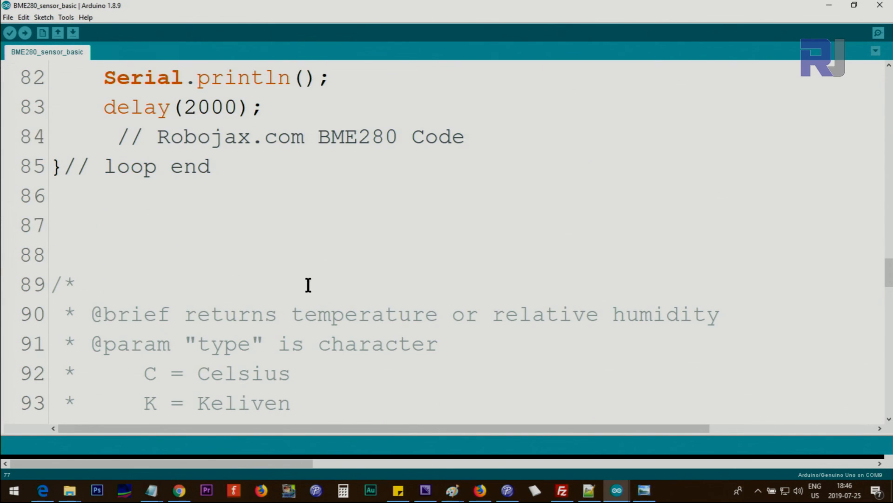
# Step: Point out getBME's type parameter and value variable
pyautogui.scroll(-3)
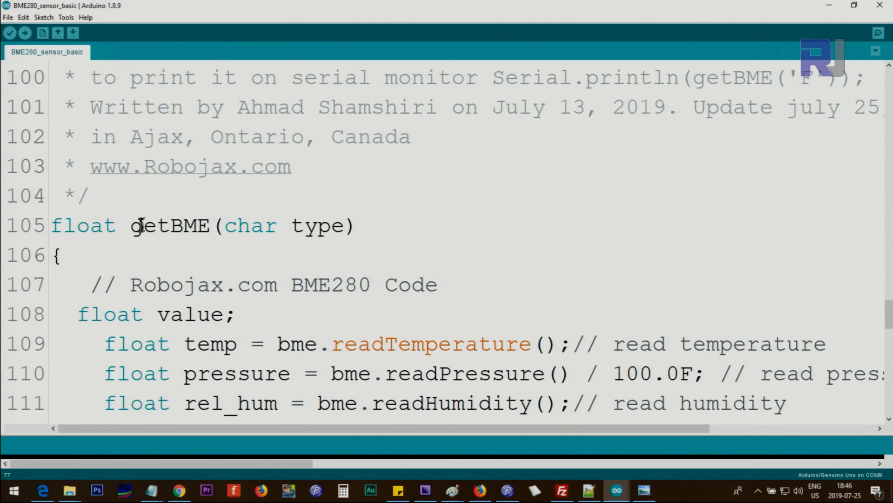
pyautogui.doubleClick(318, 225)
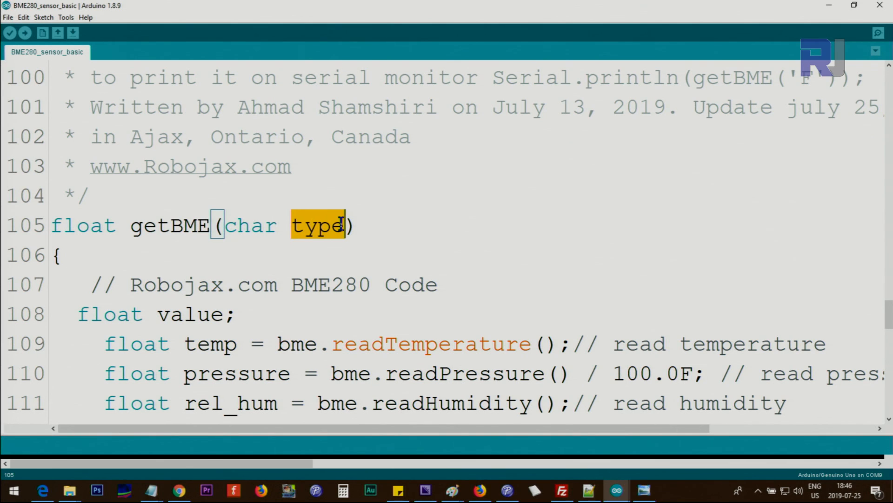
pyautogui.moveTo(392, 163)
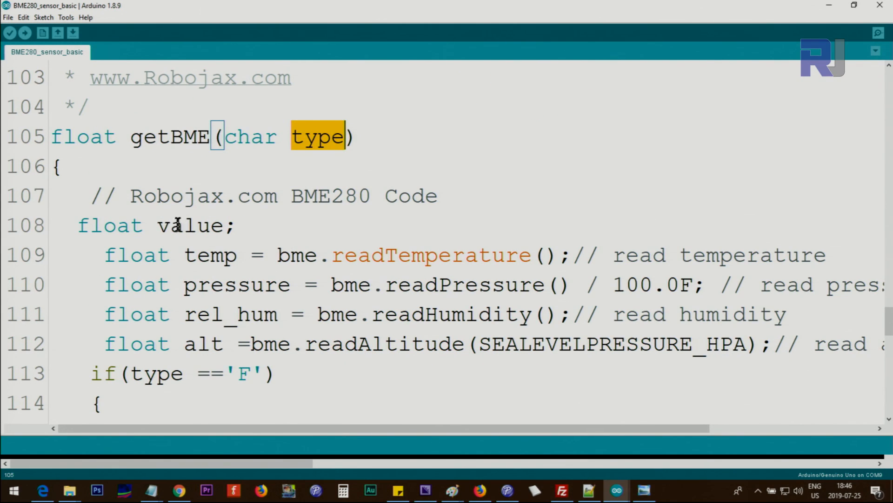
pyautogui.doubleClick(192, 225)
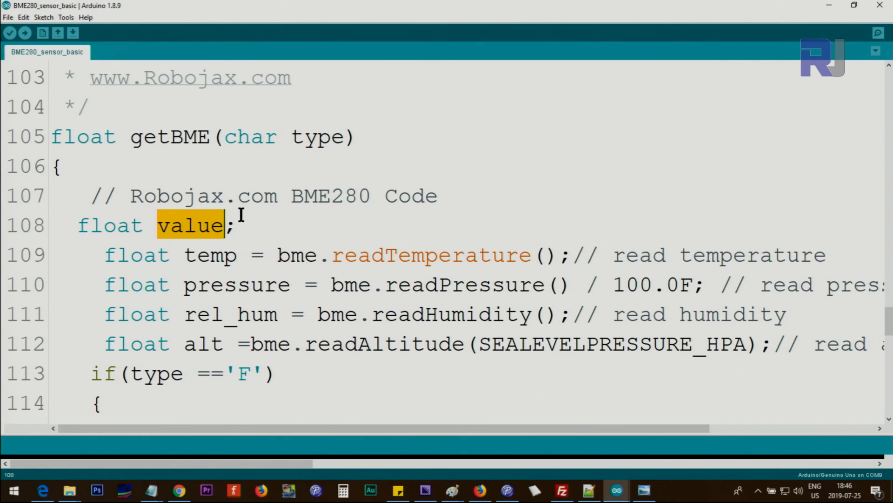
pyautogui.moveTo(277, 239)
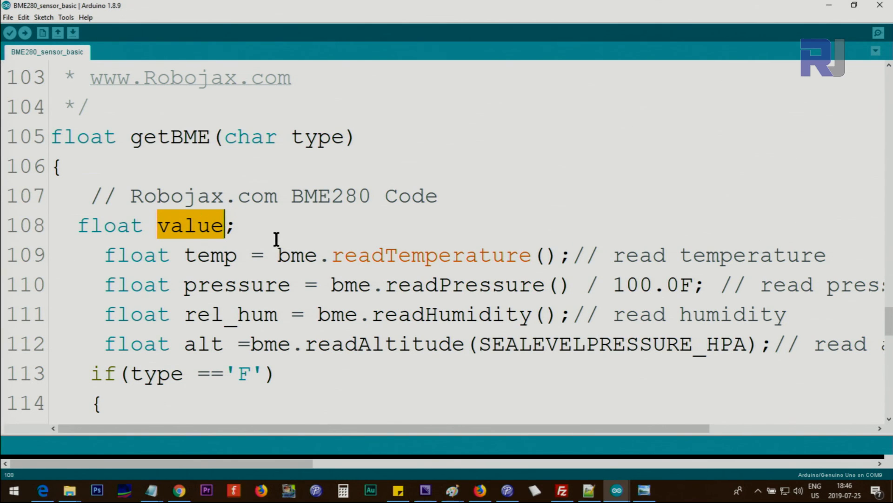
pyautogui.moveTo(280, 261)
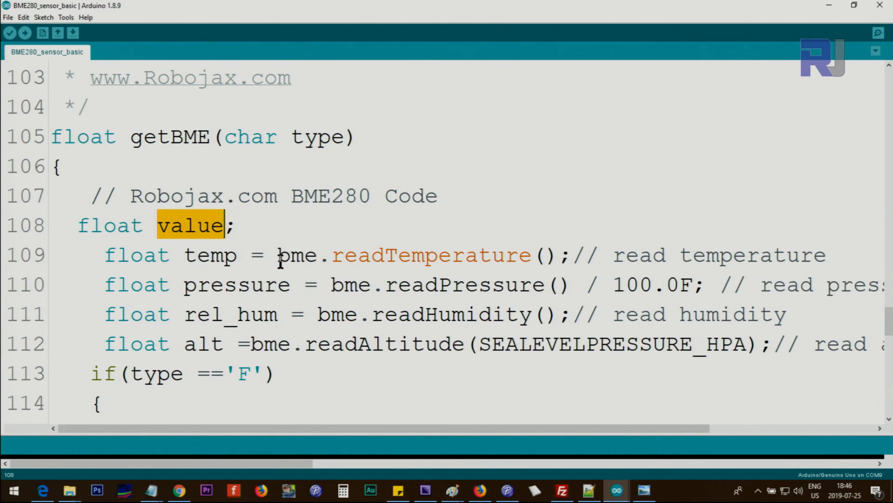
pyautogui.doubleClick(416, 255)
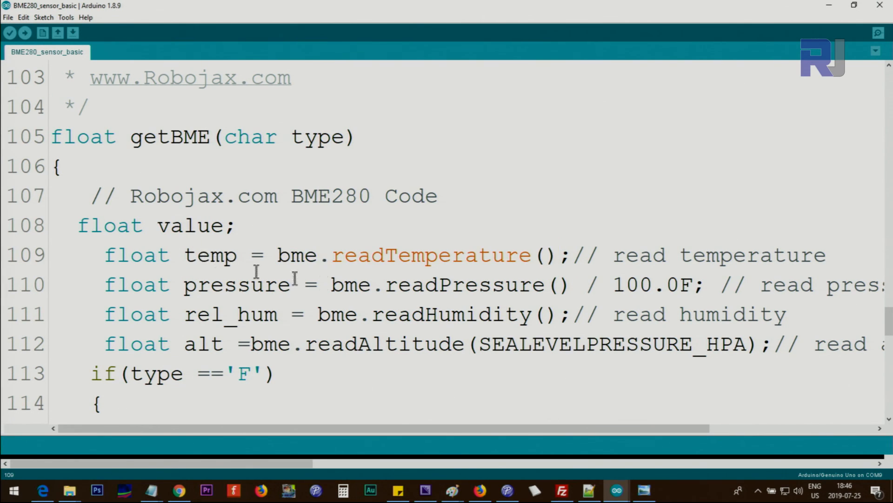
# Step: Mark the pressure/100.0F read, humidity read into rel_hum, and the F type check
pyautogui.moveTo(330, 285); pyautogui.dragTo(681, 284)
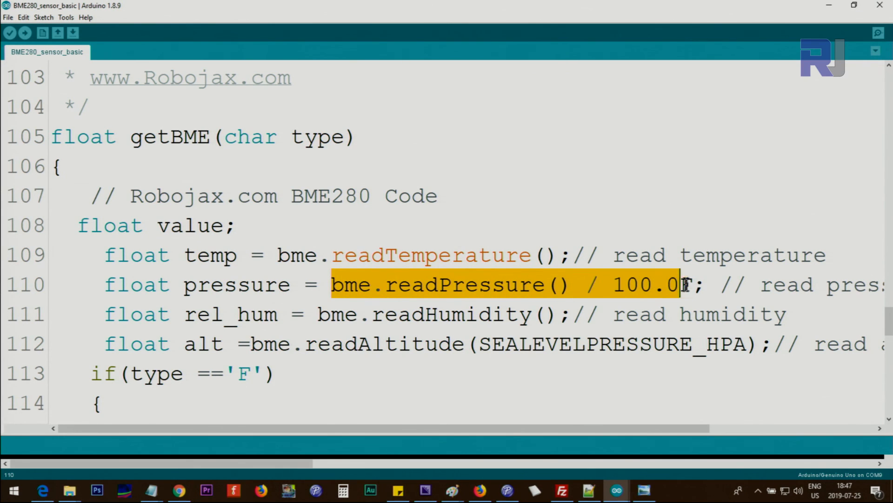
pyautogui.write('F')
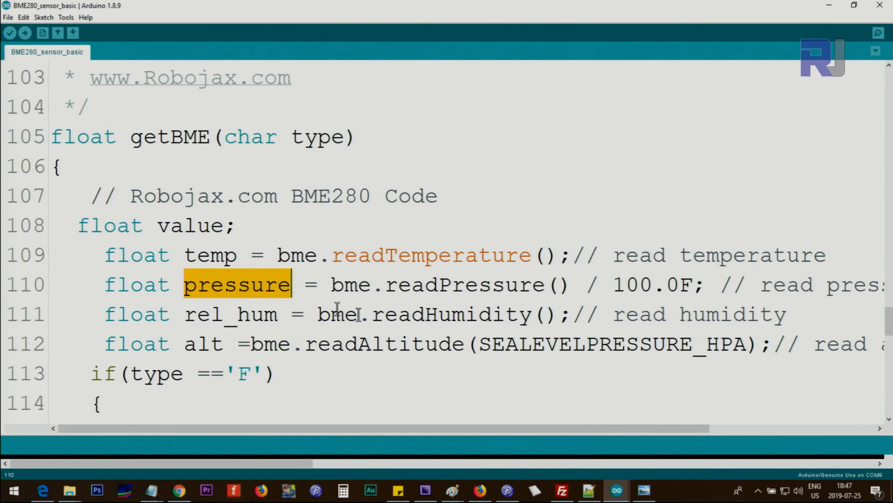
pyautogui.doubleClick(430, 314)
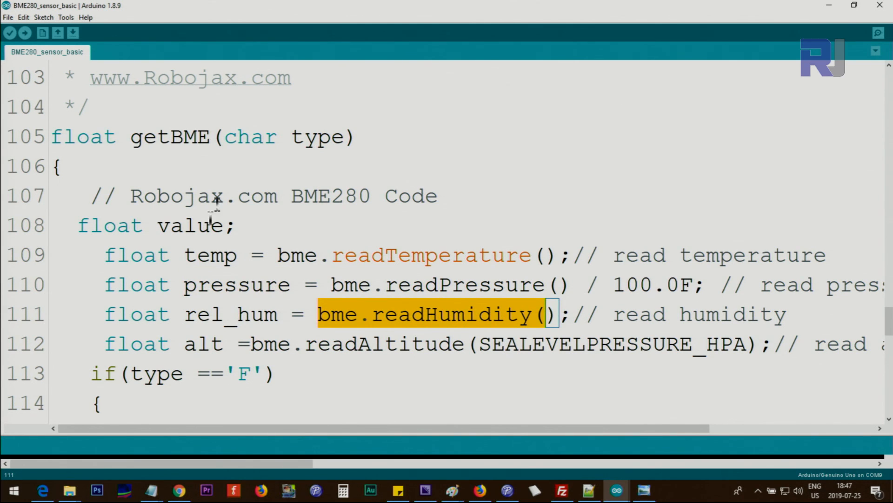
pyautogui.doubleClick(231, 315)
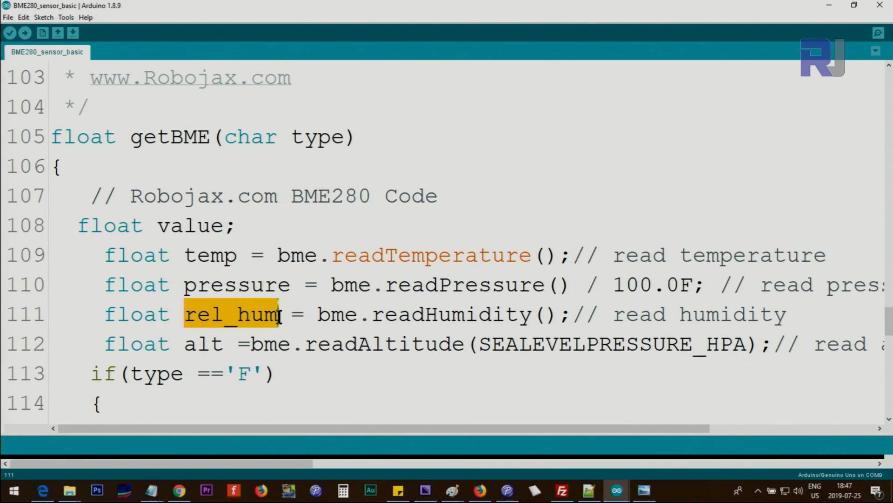
pyautogui.doubleClick(269, 343)
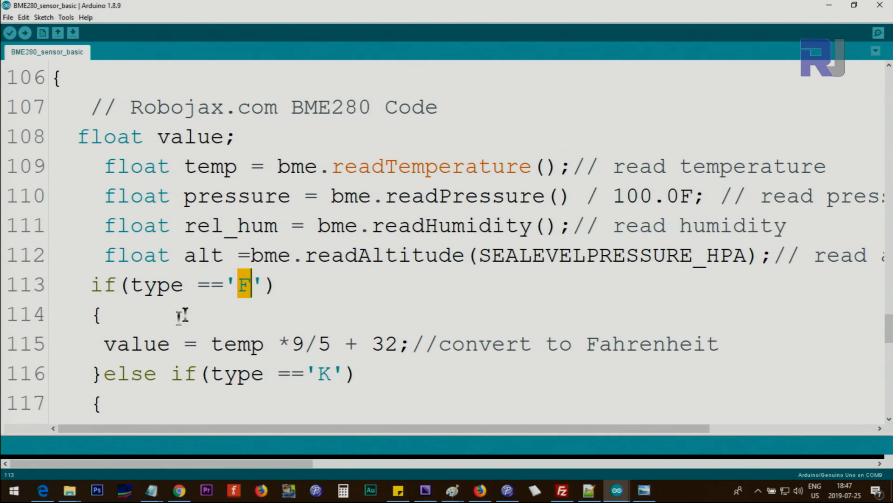
pyautogui.doubleClick(231, 343)
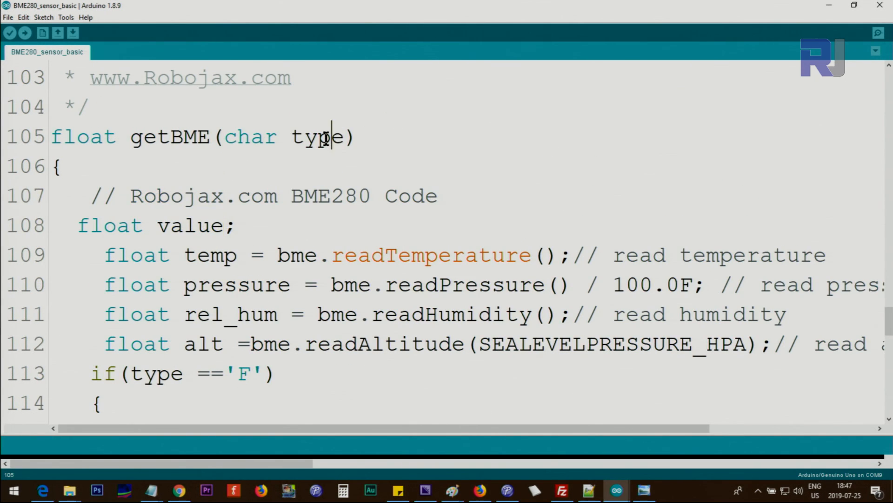
pyautogui.scroll(-3)
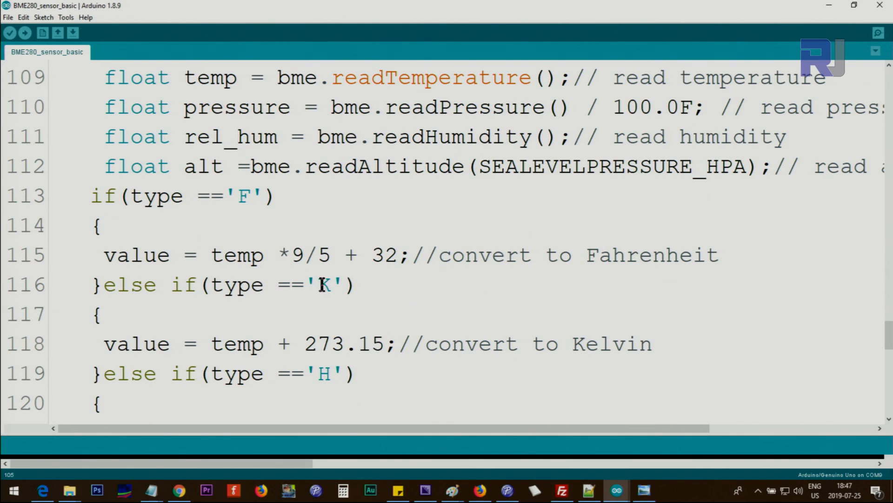
pyautogui.doubleClick(325, 285)
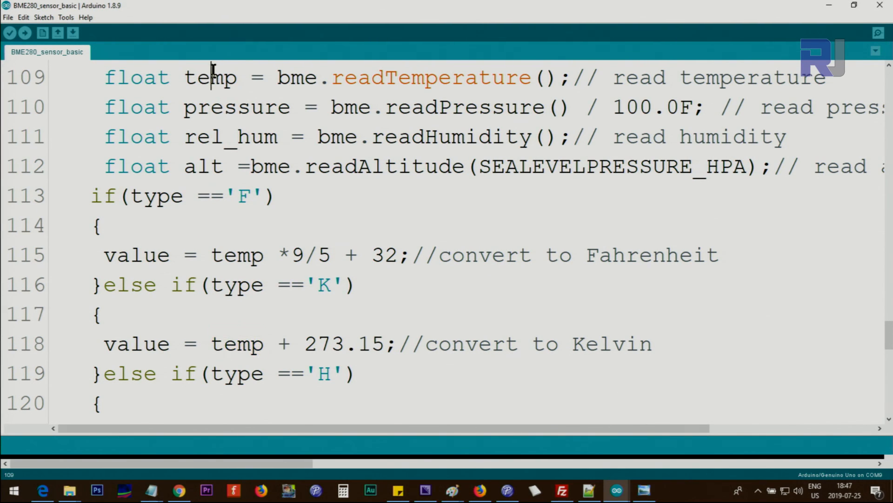
pyautogui.doubleClick(317, 343)
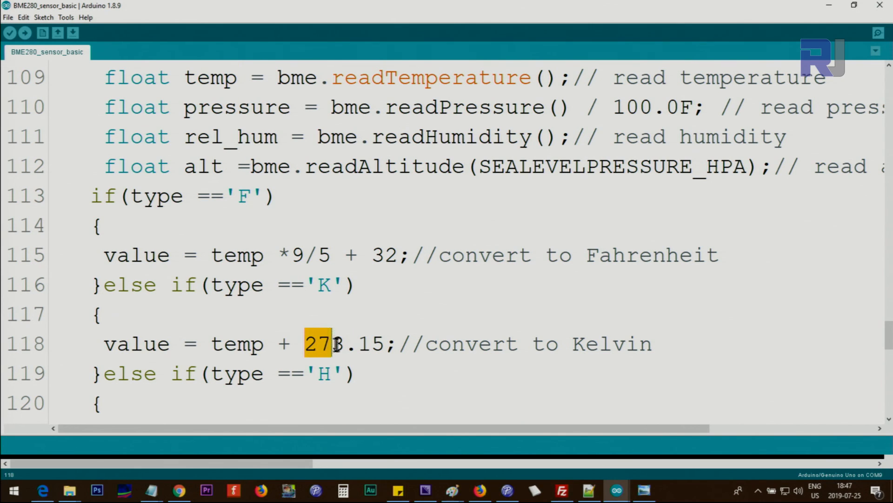
pyautogui.moveTo(322, 343); pyautogui.dragTo(205, 343)
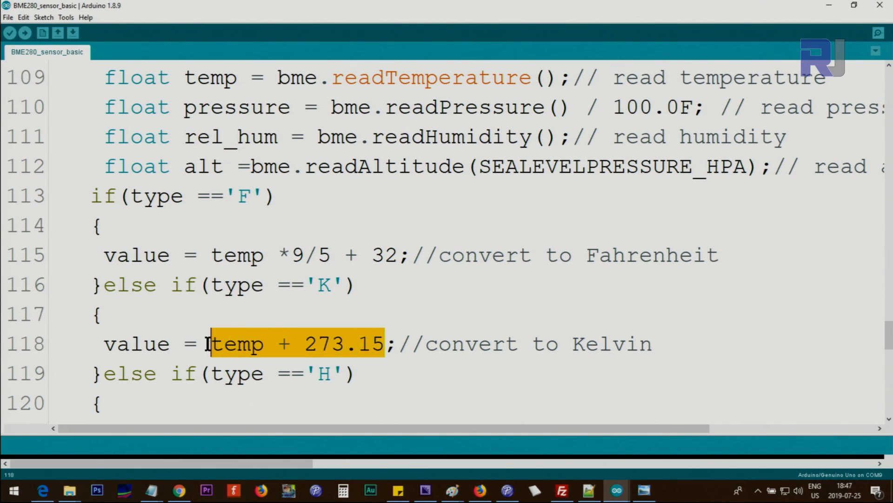
pyautogui.doubleClick(136, 344)
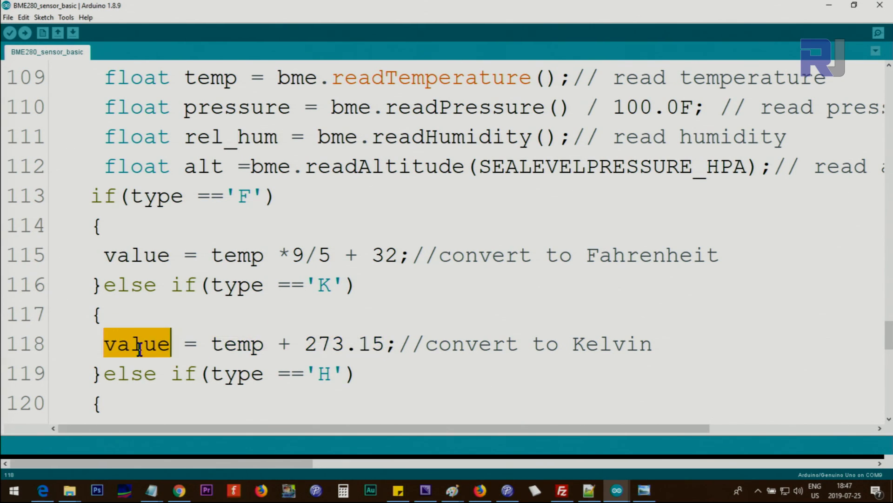
pyautogui.moveTo(135, 255)
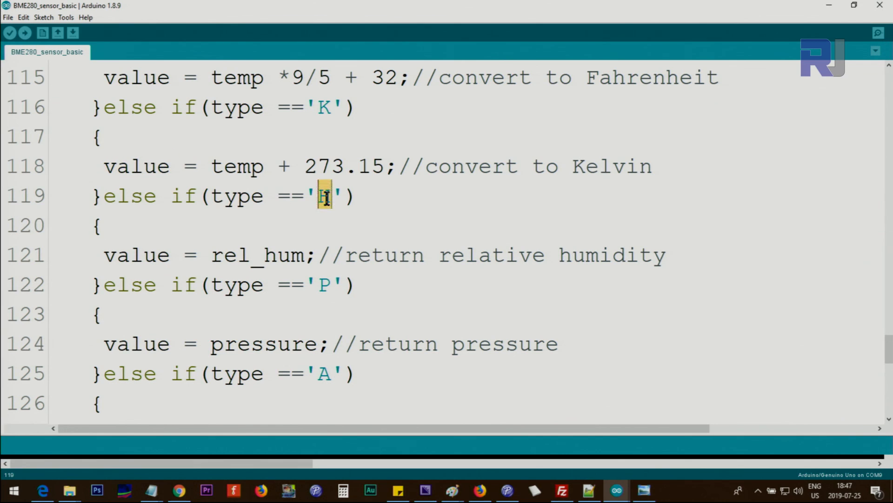
pyautogui.doubleClick(257, 255)
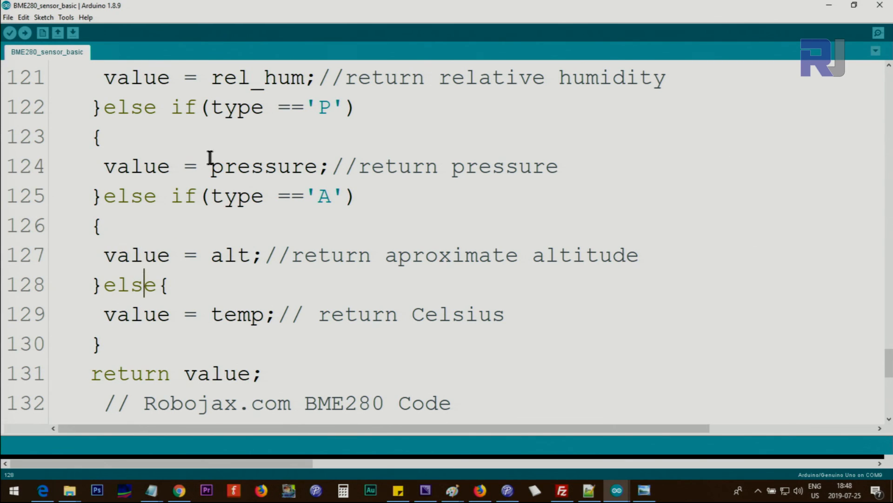
pyautogui.doubleClick(218, 313)
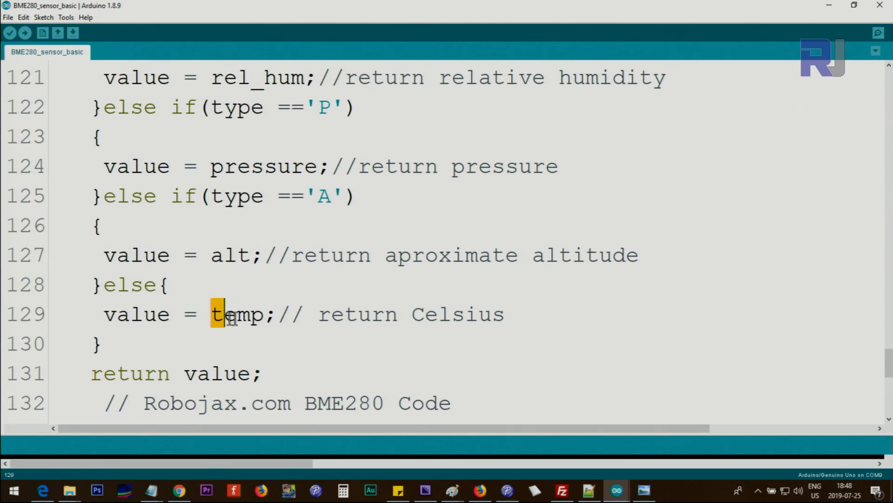
pyautogui.doubleClick(135, 313)
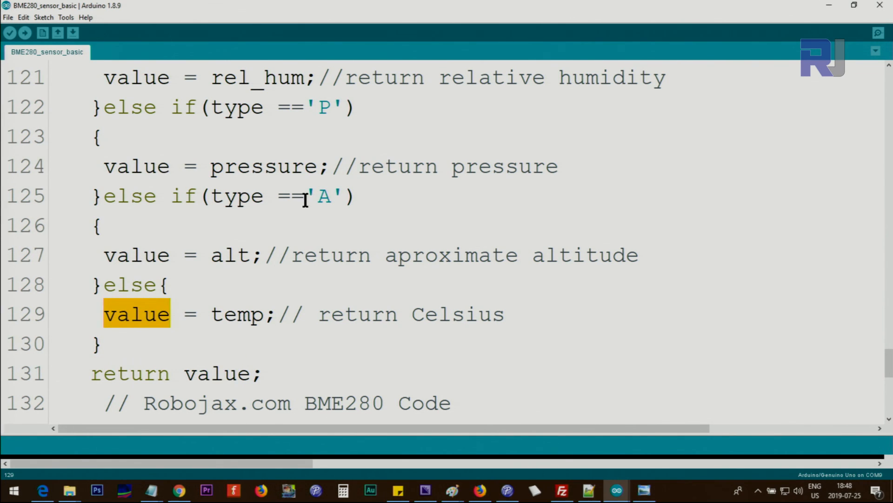
pyautogui.moveTo(222, 255)
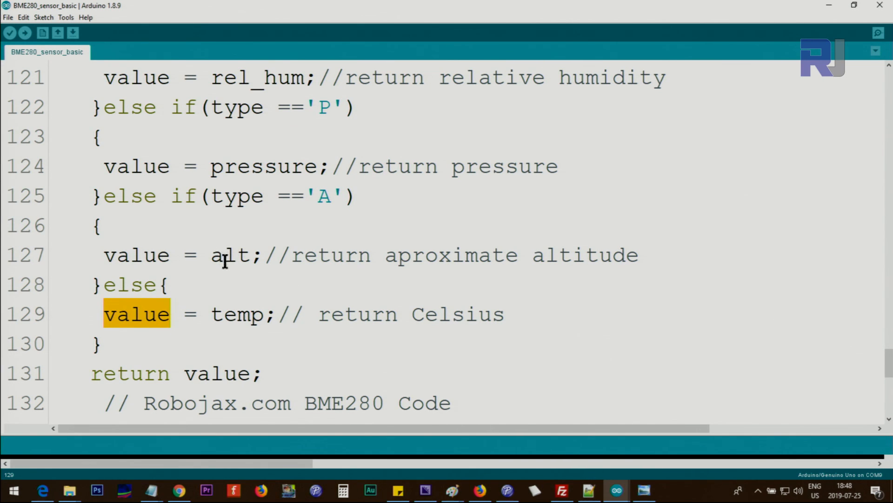
# Step: Highlight printDegree's degree-symbol byte code and its first Serial.print call
pyautogui.scroll(-3)
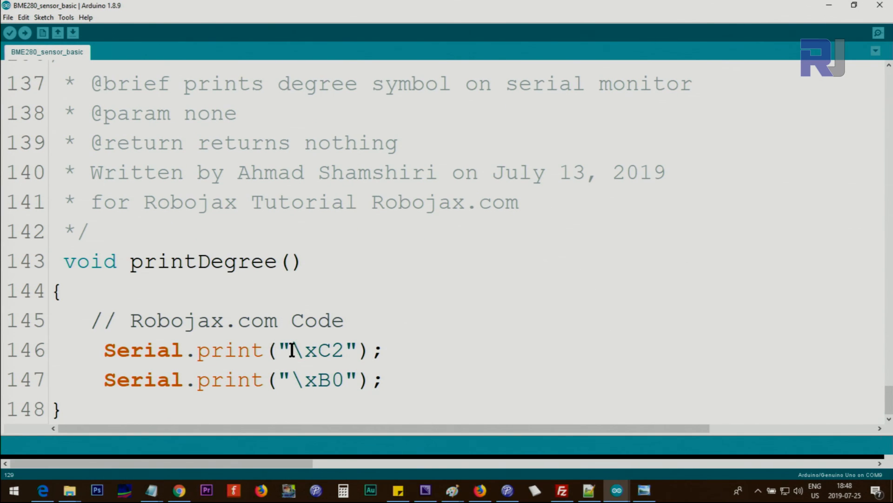
pyautogui.doubleClick(330, 350)
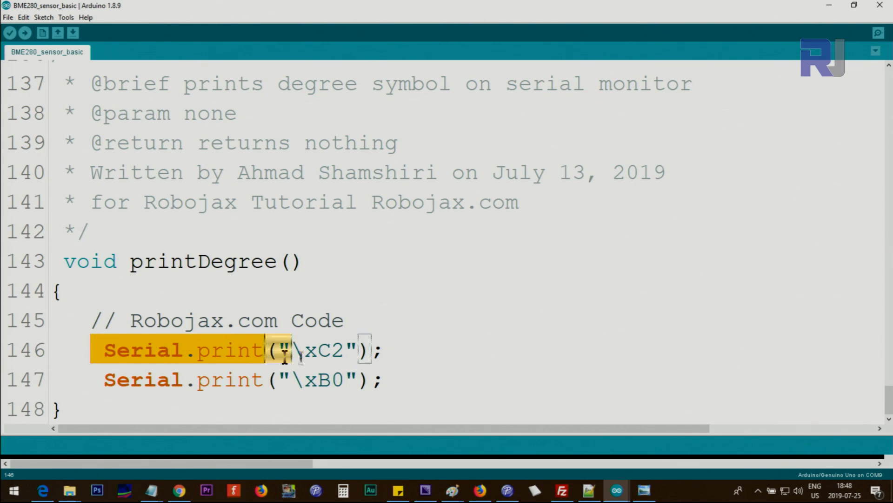
pyautogui.moveTo(285, 350); pyautogui.dragTo(386, 380)
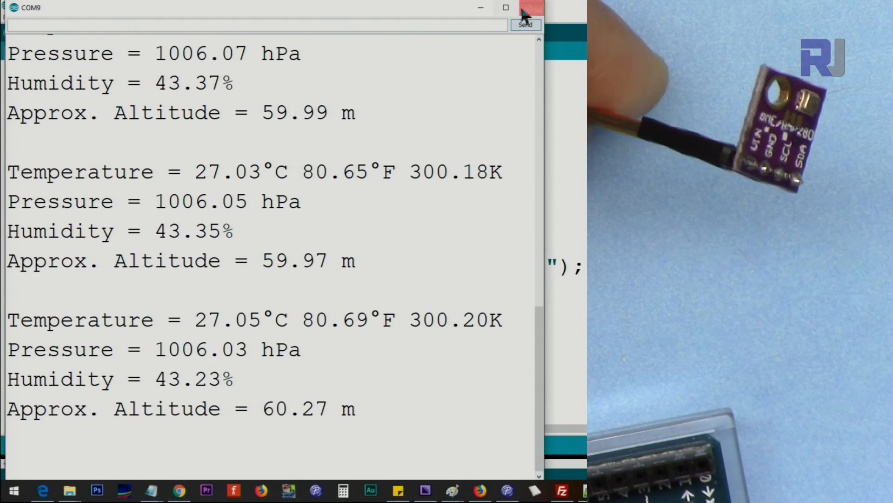
# Step: Close the Serial Monitor and place the cursor in the empty if(getBME('C') >65.2) block
pyautogui.click(523, 8)
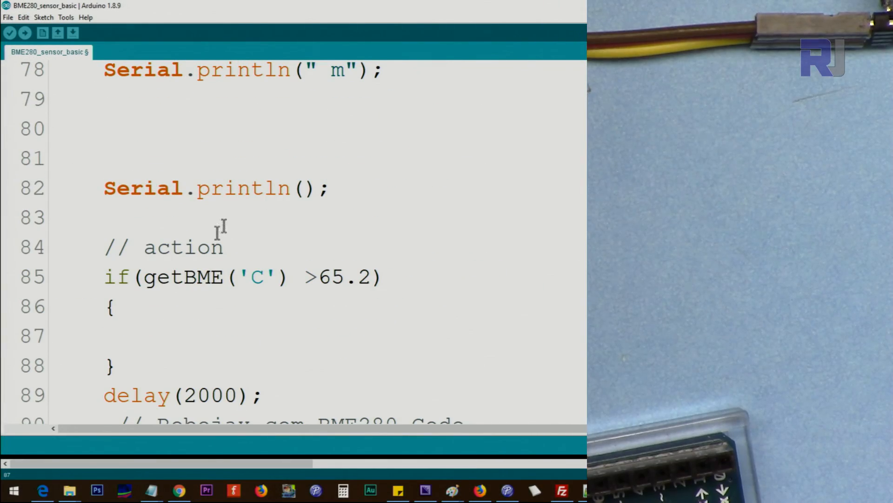
pyautogui.doubleClick(162, 277)
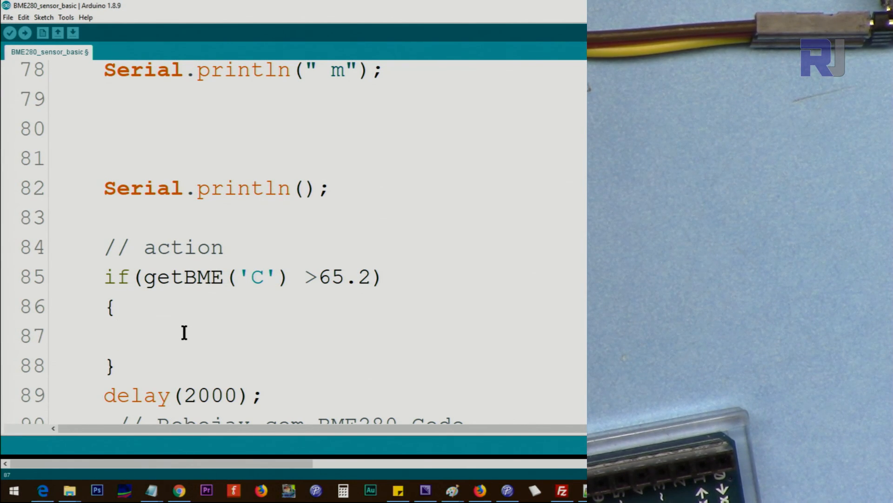
# Step: Write digitalWrite(5, HIGH); inside the action block
pyautogui.write('digital')
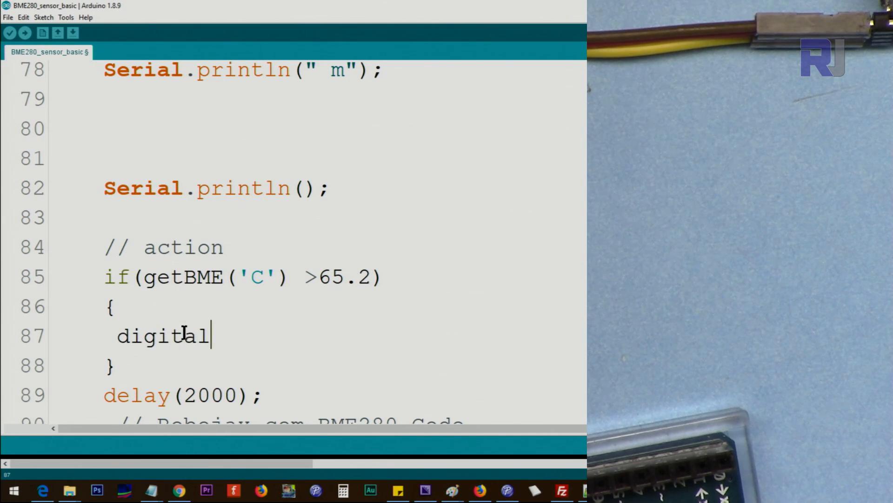
pyautogui.write('Write(')
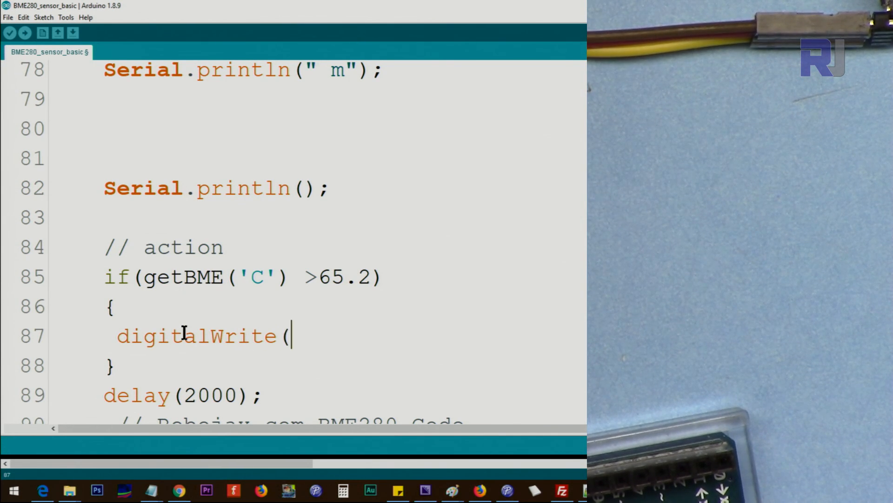
pyautogui.write('5, HIGH')
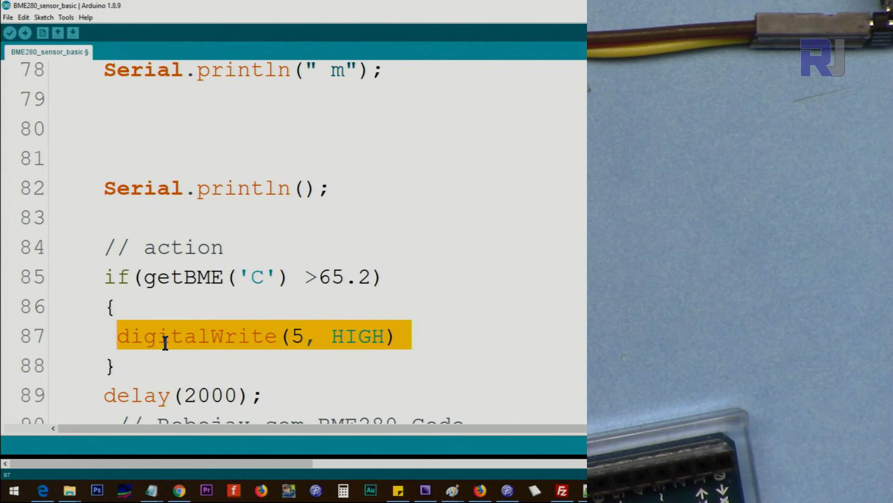
pyautogui.click(400, 336)
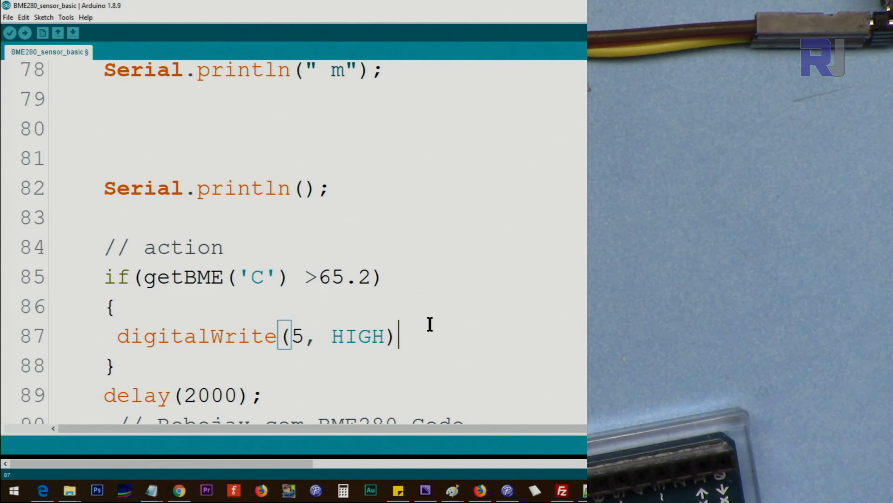
pyautogui.write(';')
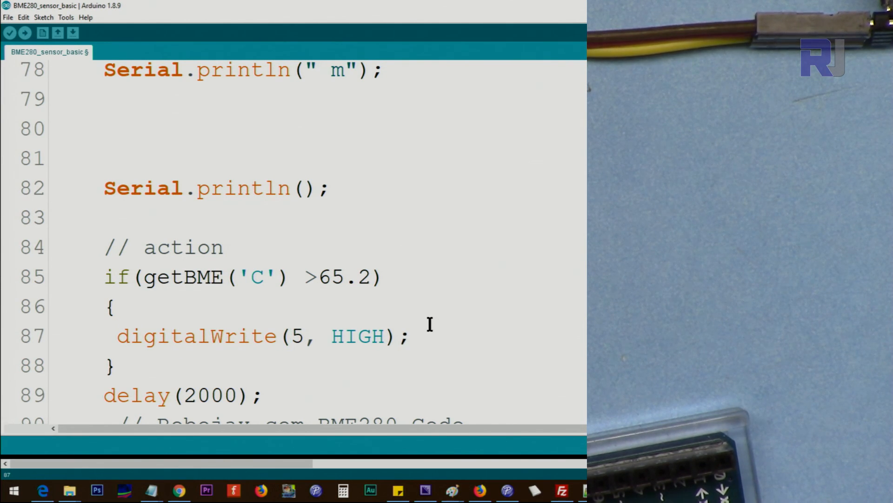
pyautogui.moveTo(308, 271)
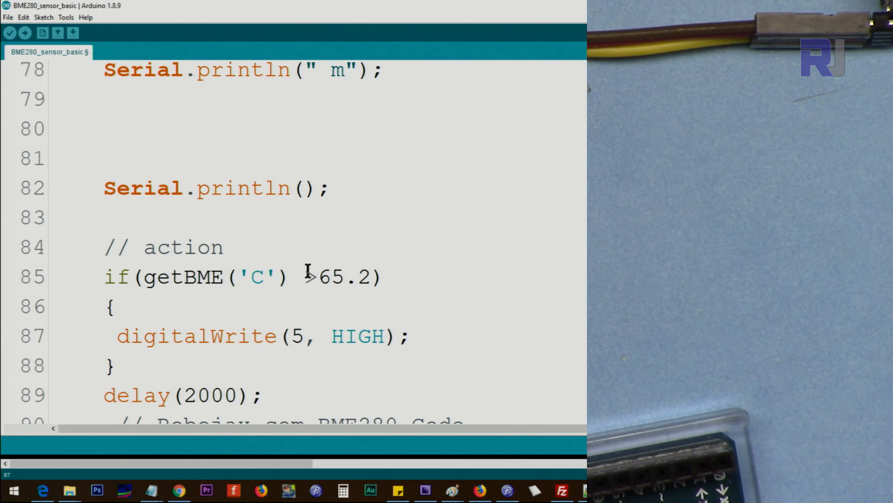
# Step: Change the condition to < 65.2 and comment out the digitalWrite line with //
pyautogui.doubleClick(357, 336)
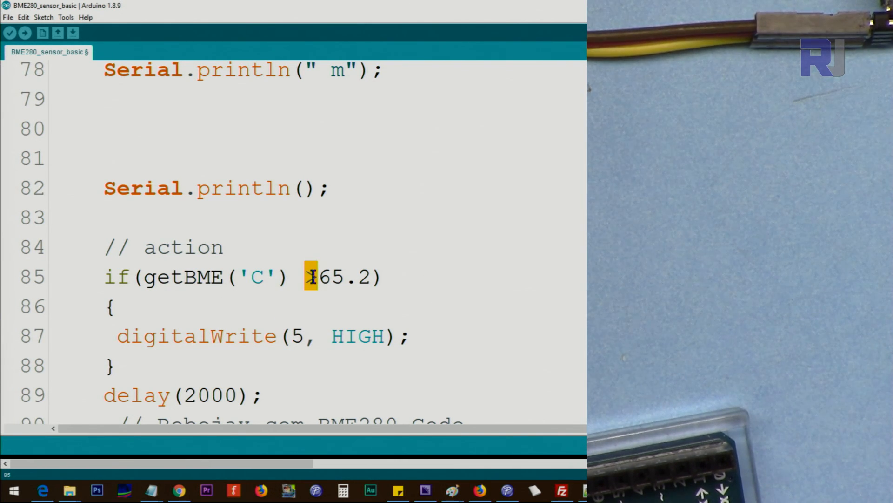
pyautogui.write('<')
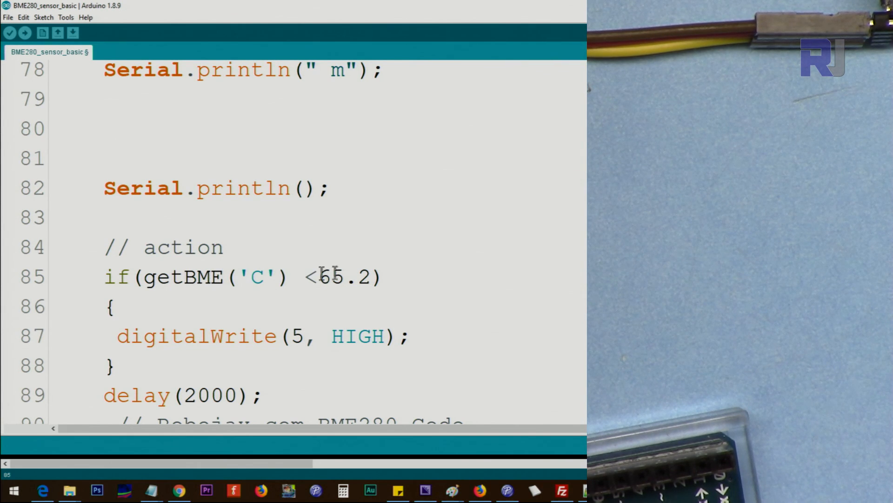
pyautogui.moveTo(128, 352)
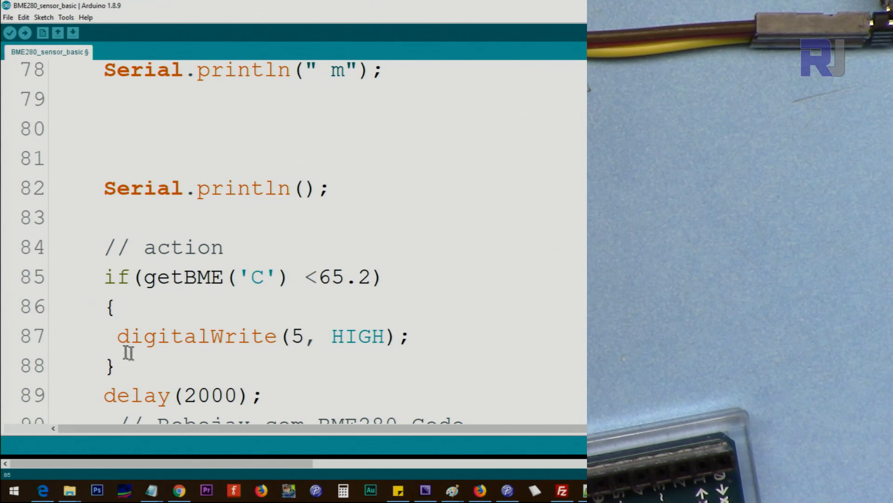
pyautogui.write('//')
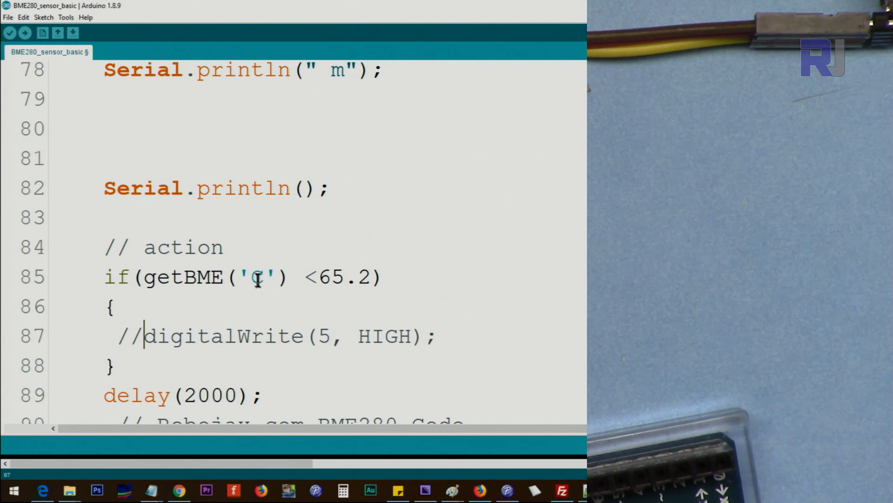
pyautogui.doubleClick(260, 278)
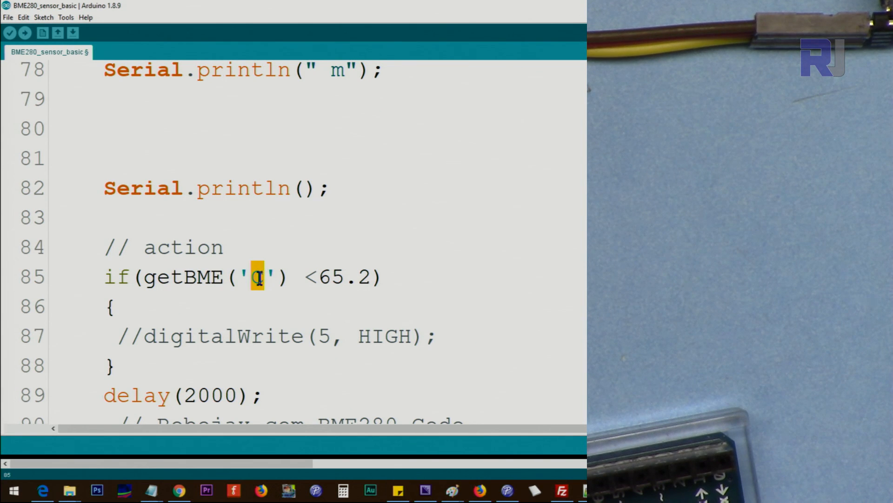